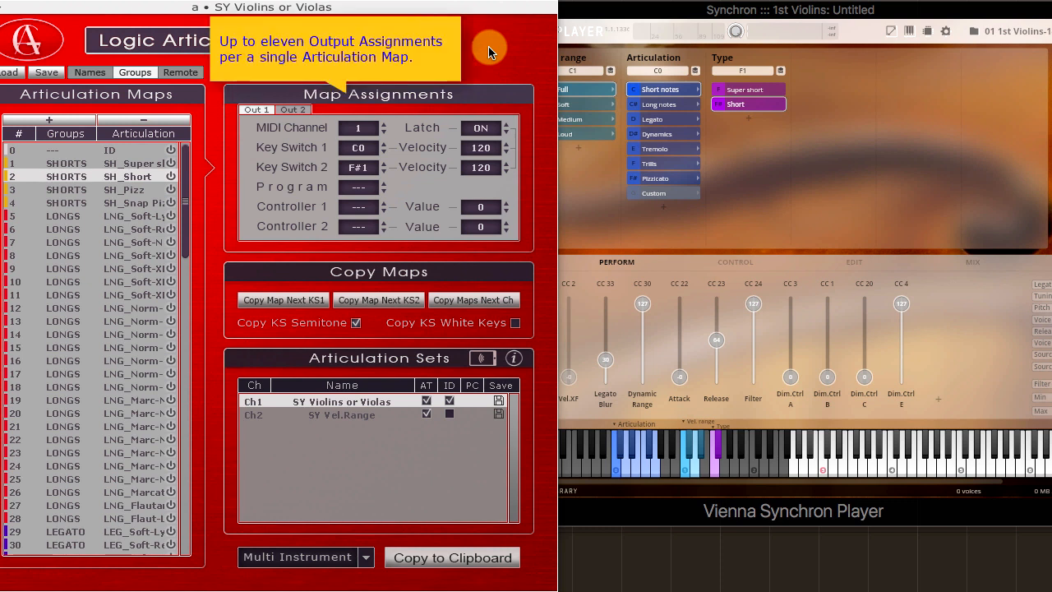
{"action": "mouse_move", "coordinate": [452, 78]}
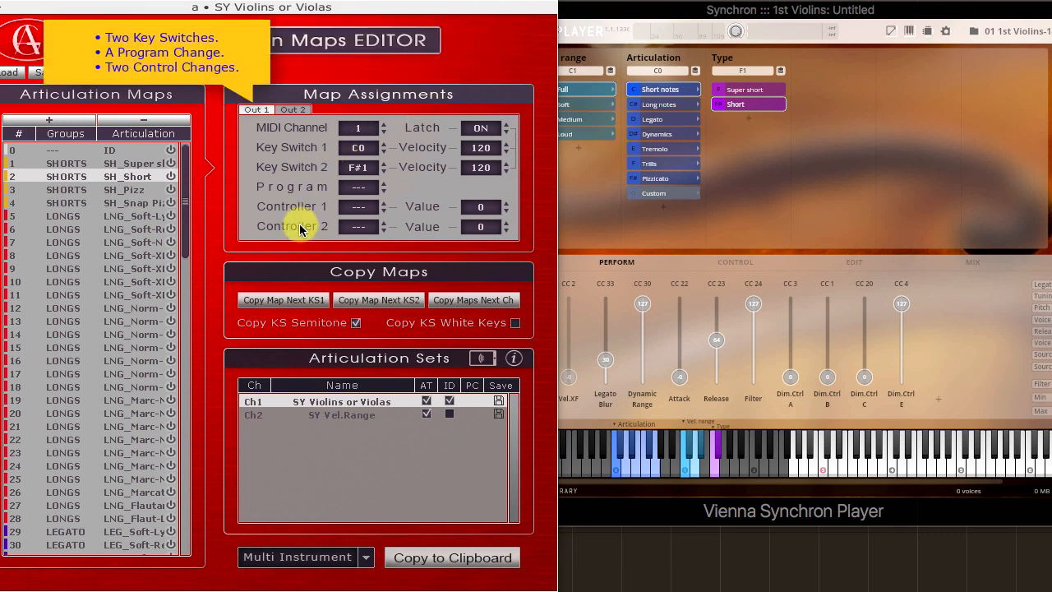
Step: Create two copies after SH_Short: a Next Semi map and a white-key map with Key Switch 4 at D0
{"action": "left_click", "coordinate": [293, 110]}
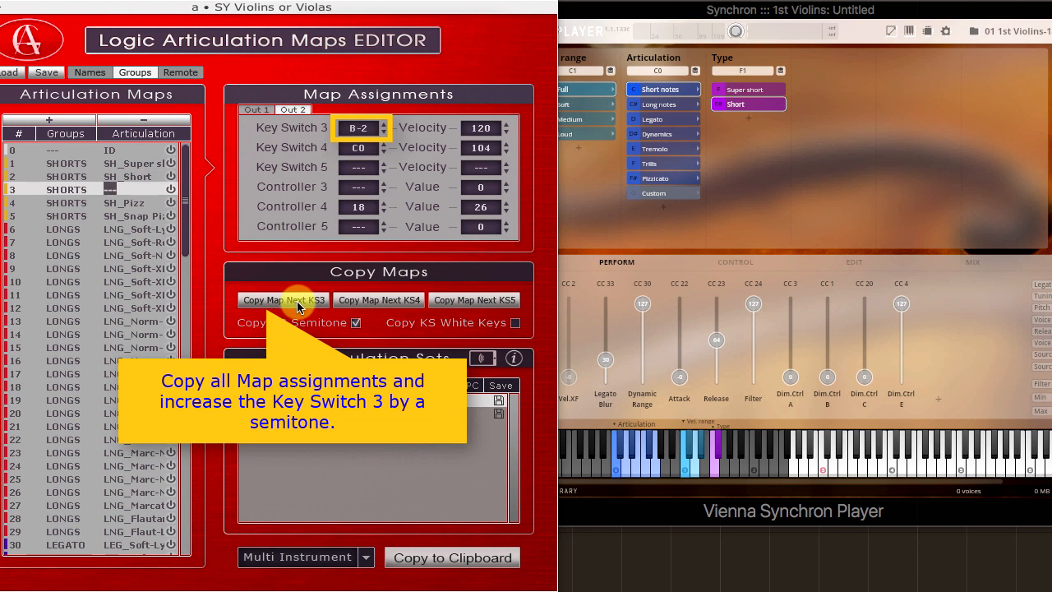
{"action": "left_click", "coordinate": [283, 299]}
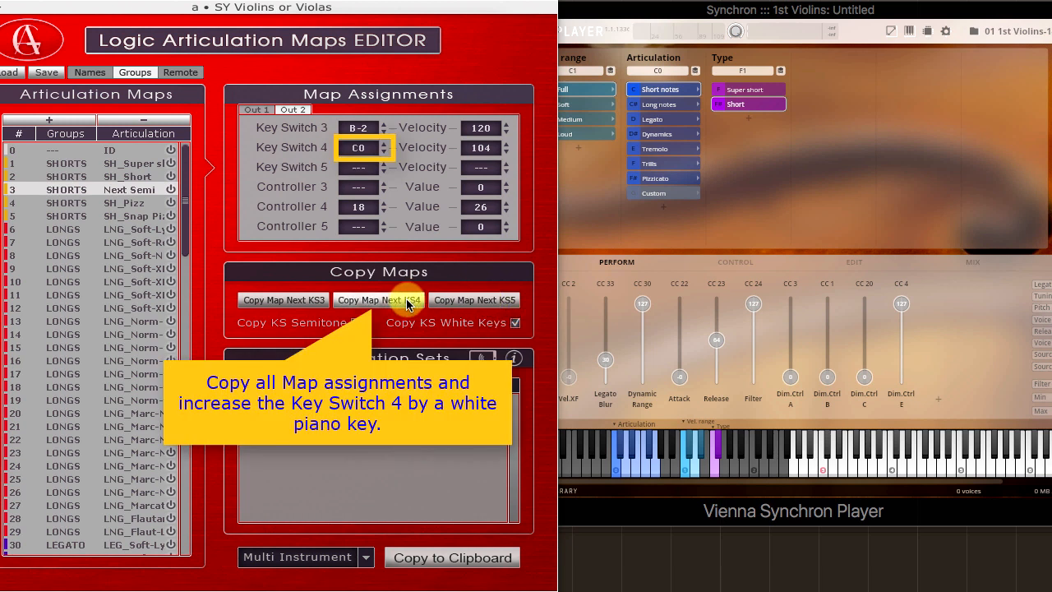
{"action": "left_click", "coordinate": [378, 299]}
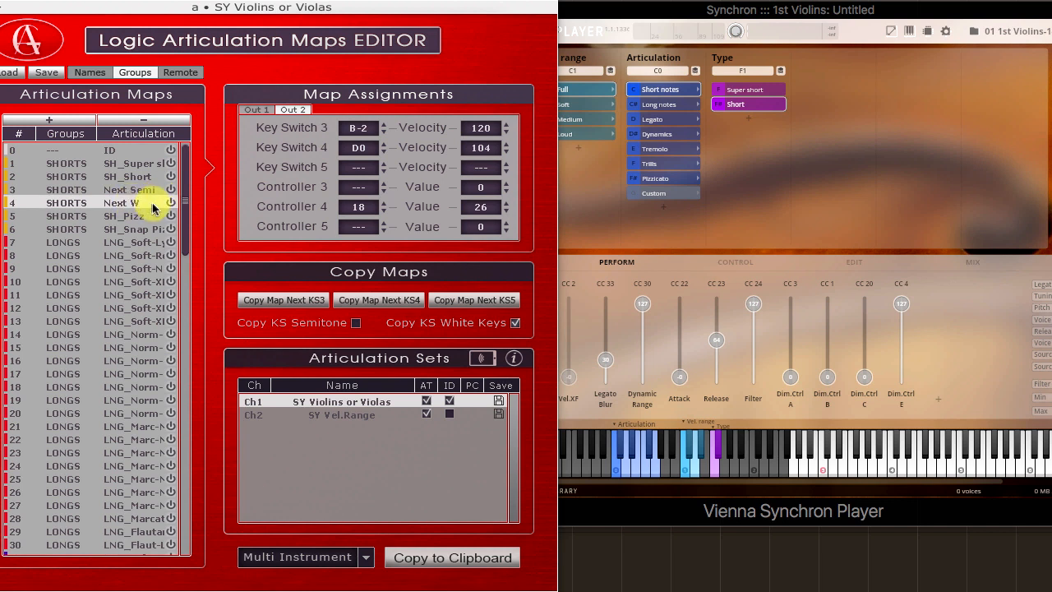
{"action": "mouse_move", "coordinate": [212, 207]}
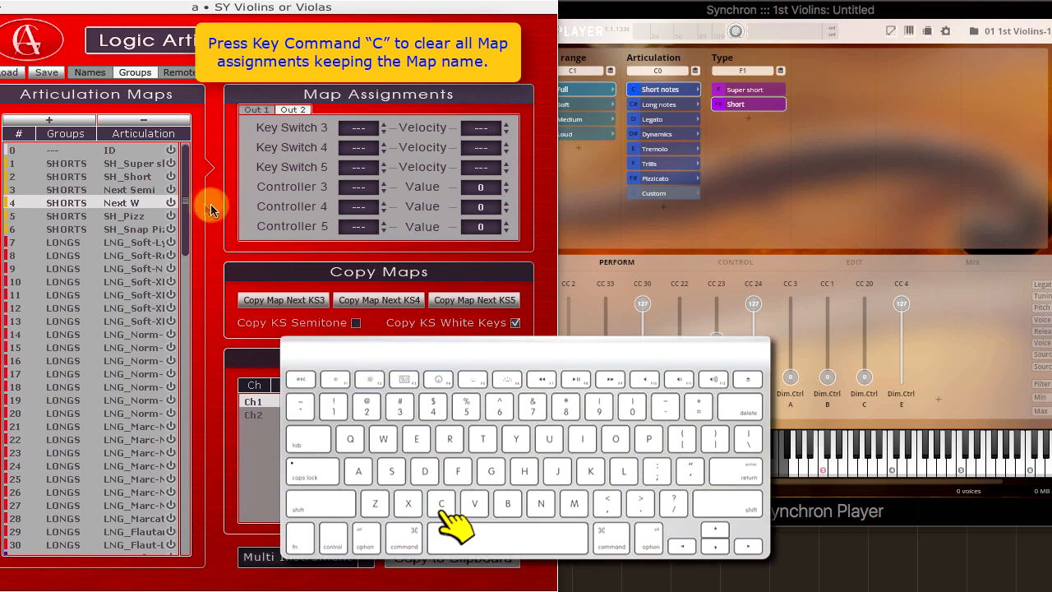
Step: Clear and remove the Next W copy, then empty Key Switch 4 on the Next Semi map
{"action": "left_click", "coordinate": [256, 109]}
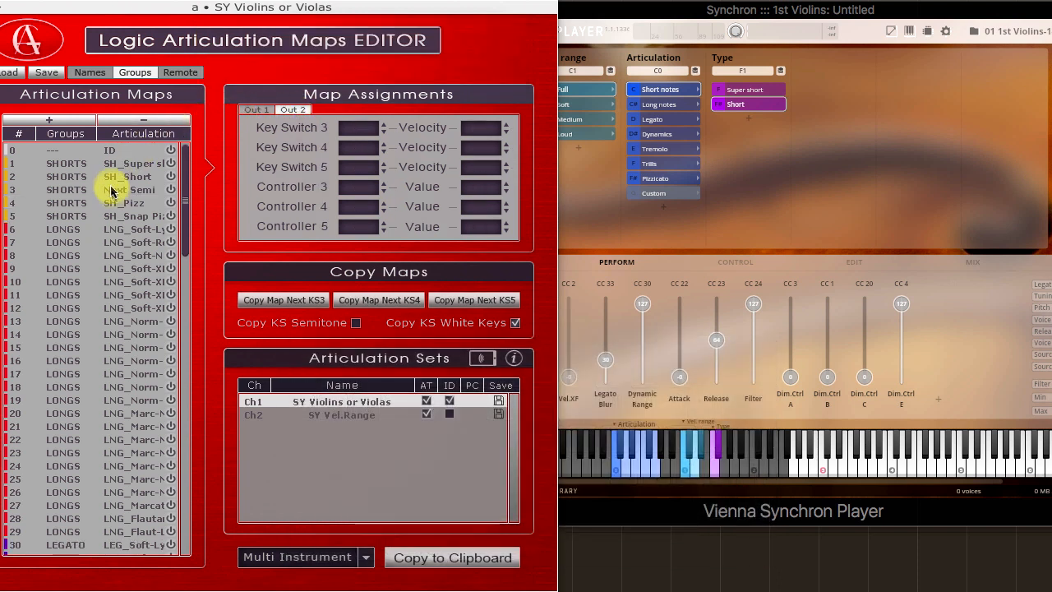
{"action": "left_click", "coordinate": [127, 190]}
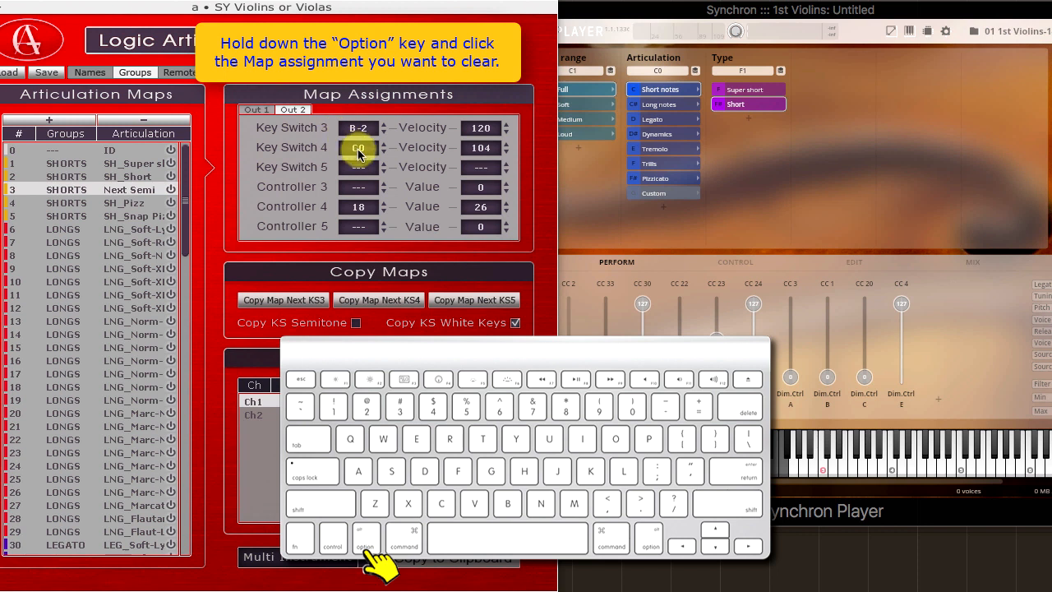
{"action": "left_click", "coordinate": [358, 148]}
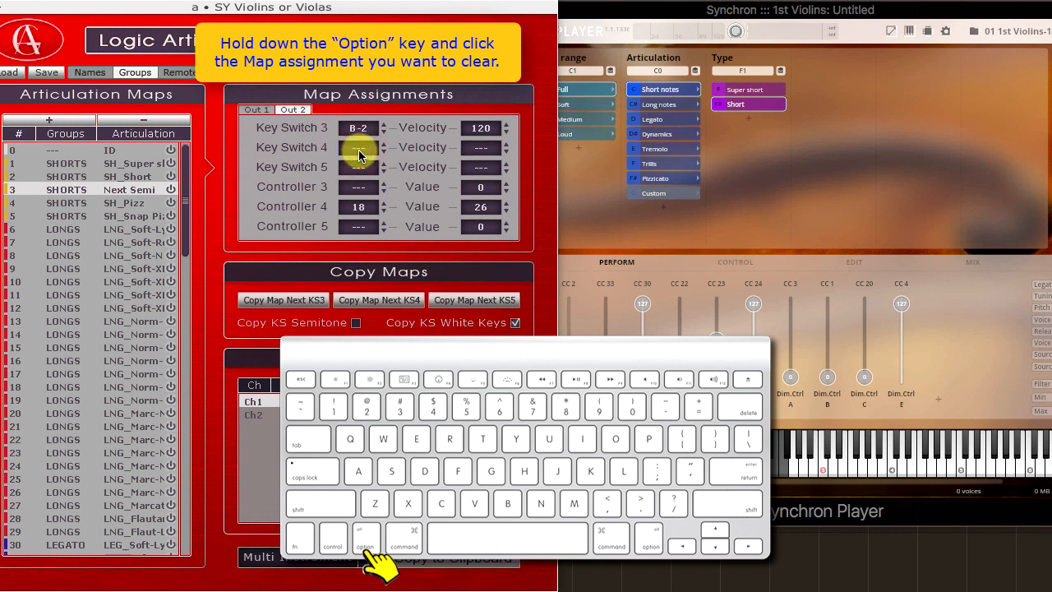
{"action": "left_click", "coordinate": [359, 147]}
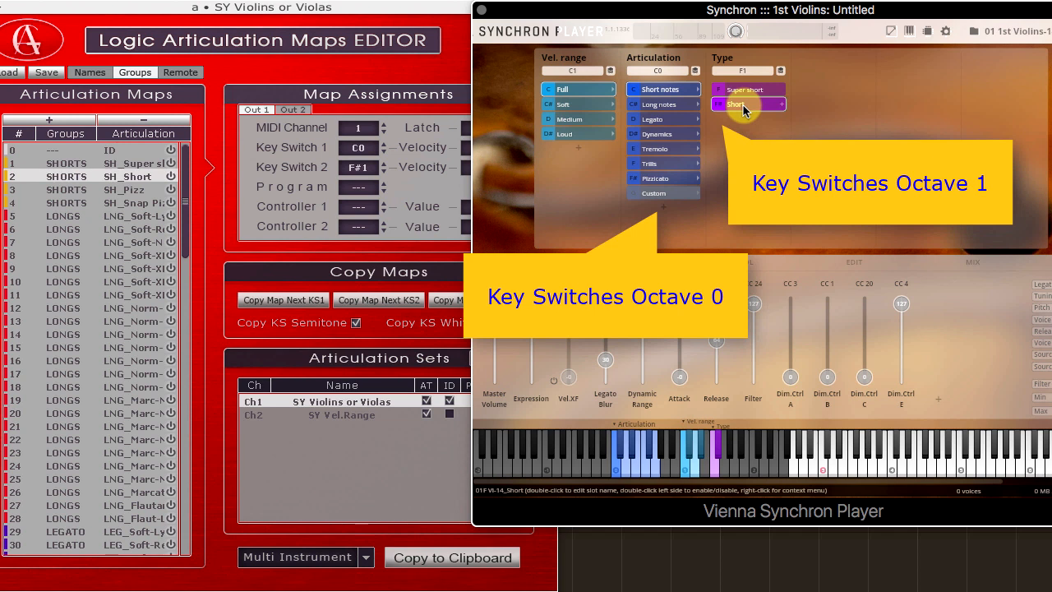
Step: Choose Long notes, Marcato, Normal attack and regular XF vibrato for the 1st Violins
{"action": "left_click", "coordinate": [658, 104]}
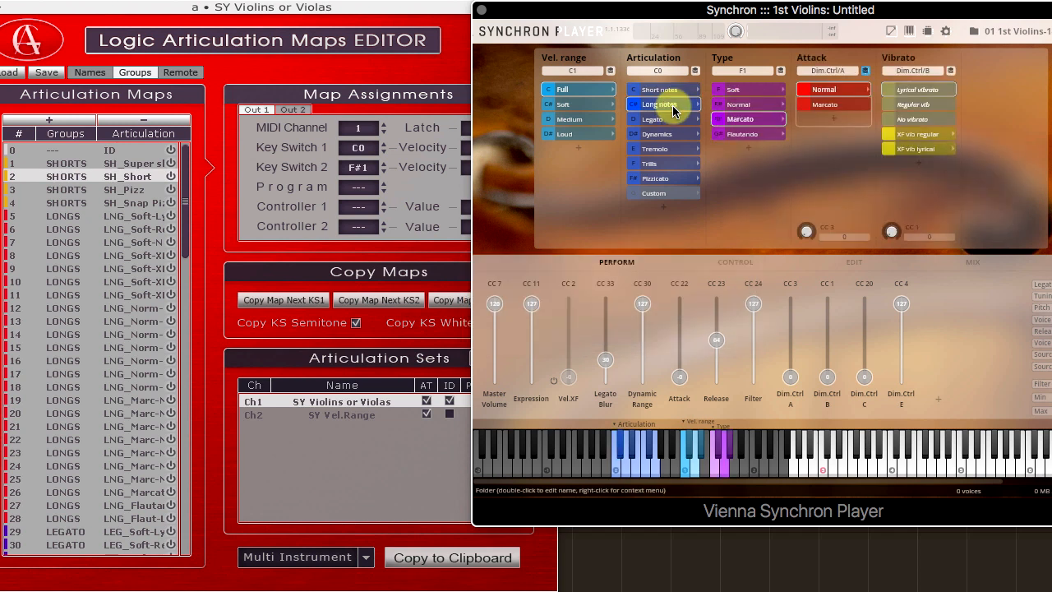
{"action": "left_click", "coordinate": [916, 149]}
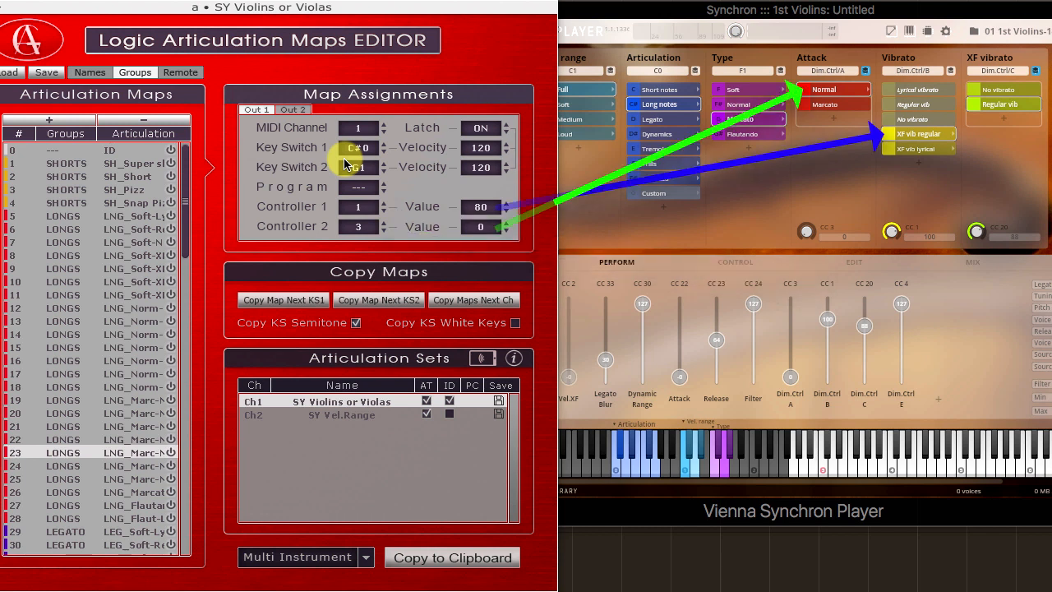
{"action": "left_click", "coordinate": [292, 109]}
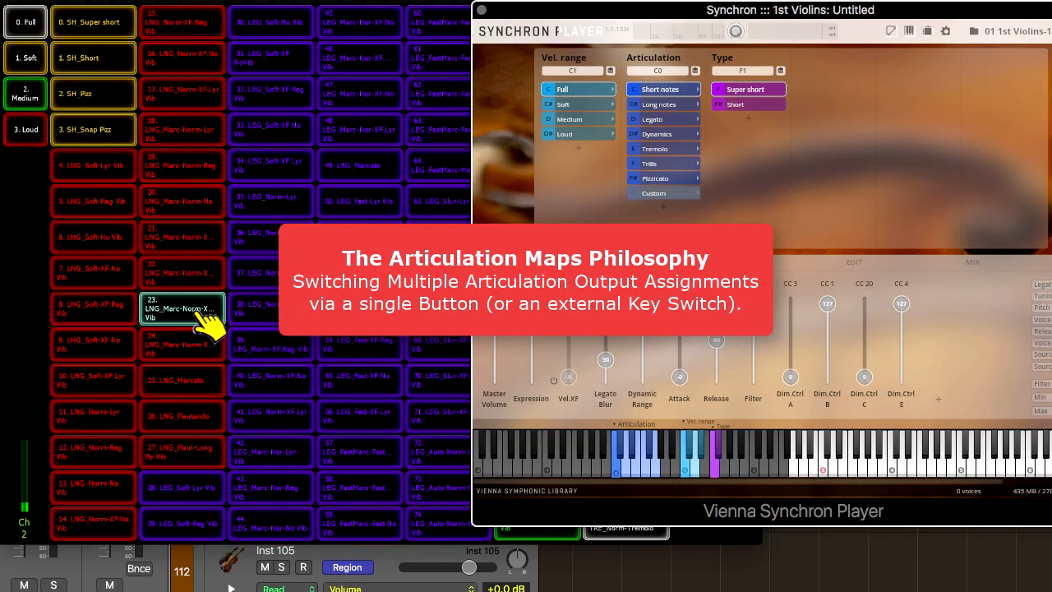
Step: Trigger articulation 23 LNG_Marc-Norm-X twice from the Lemur remote, then 0. SH_Super short
{"action": "left_click", "coordinate": [659, 105]}
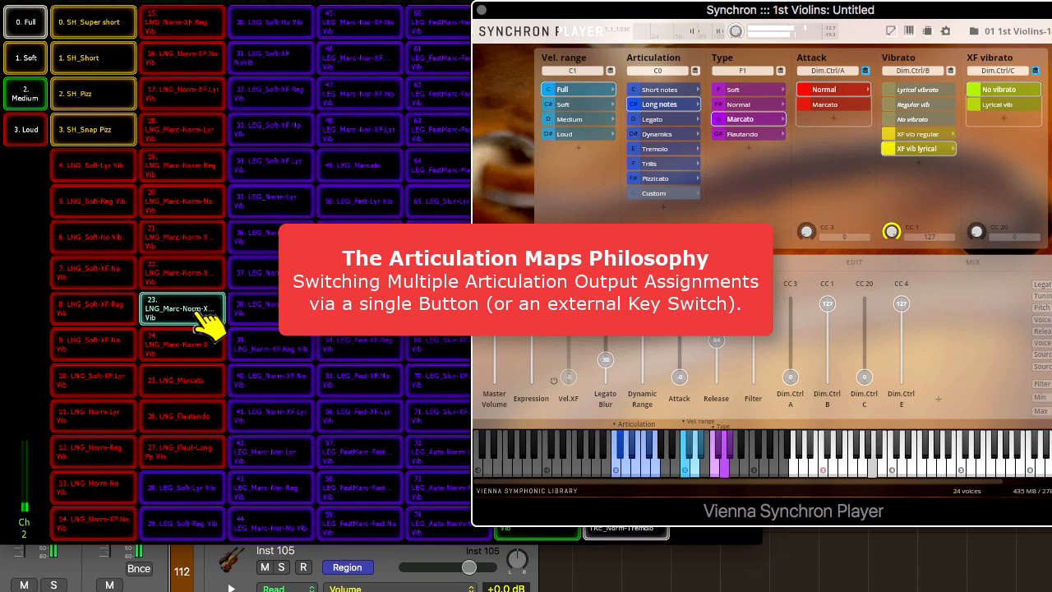
{"action": "left_click", "coordinate": [93, 21]}
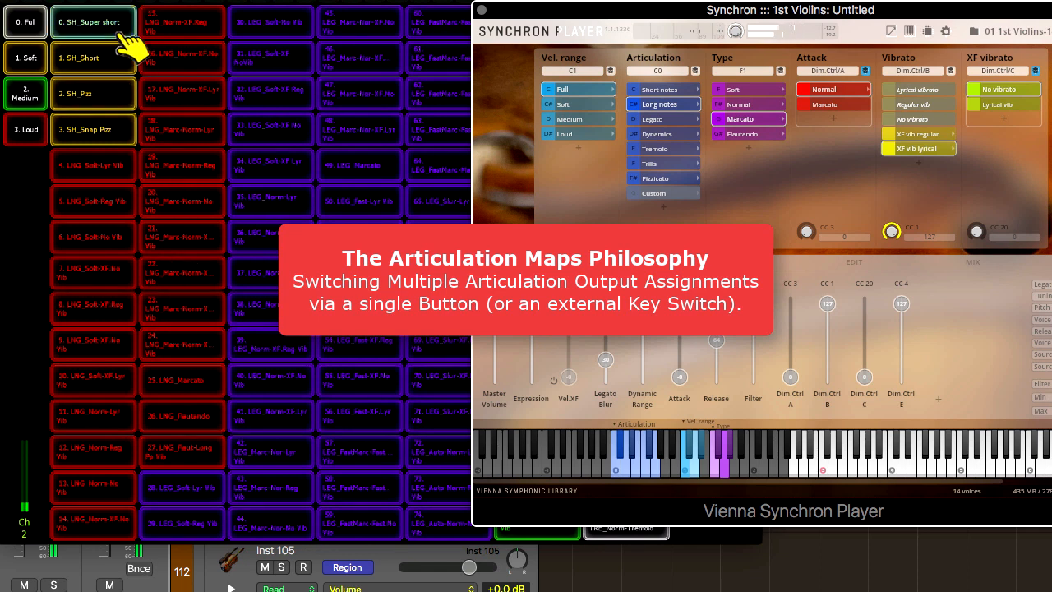
{"action": "left_click", "coordinate": [659, 88]}
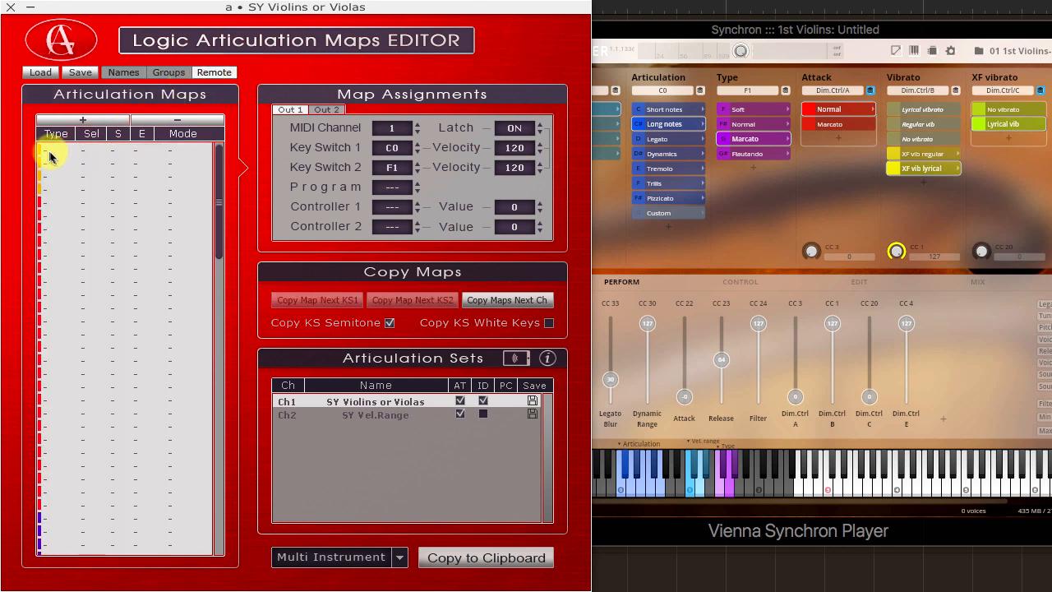
Step: Change every map's remote trigger type to program change
{"action": "left_click", "coordinate": [83, 120]}
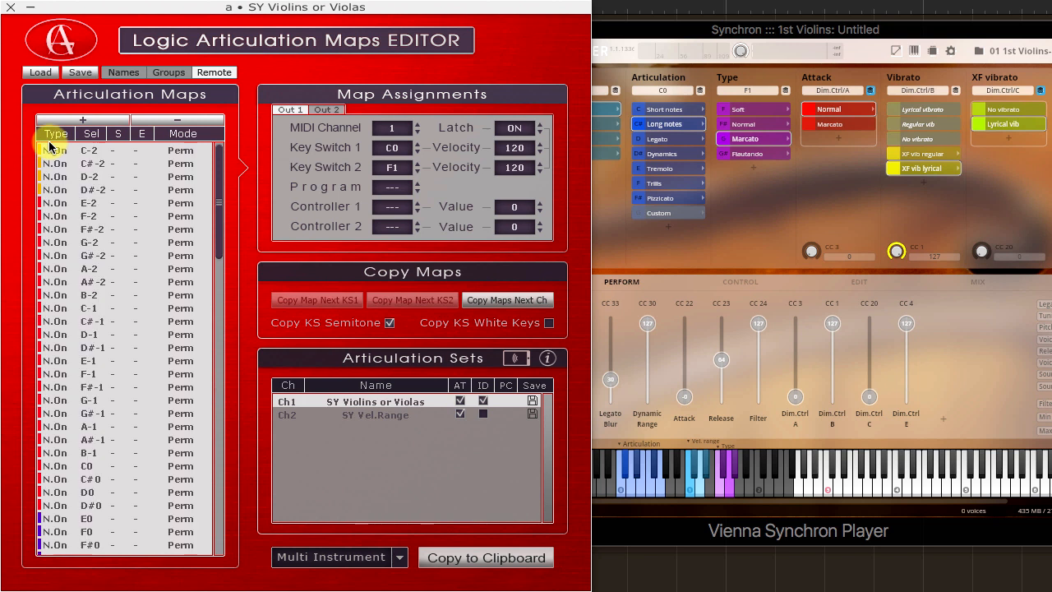
{"action": "left_click", "coordinate": [55, 133]}
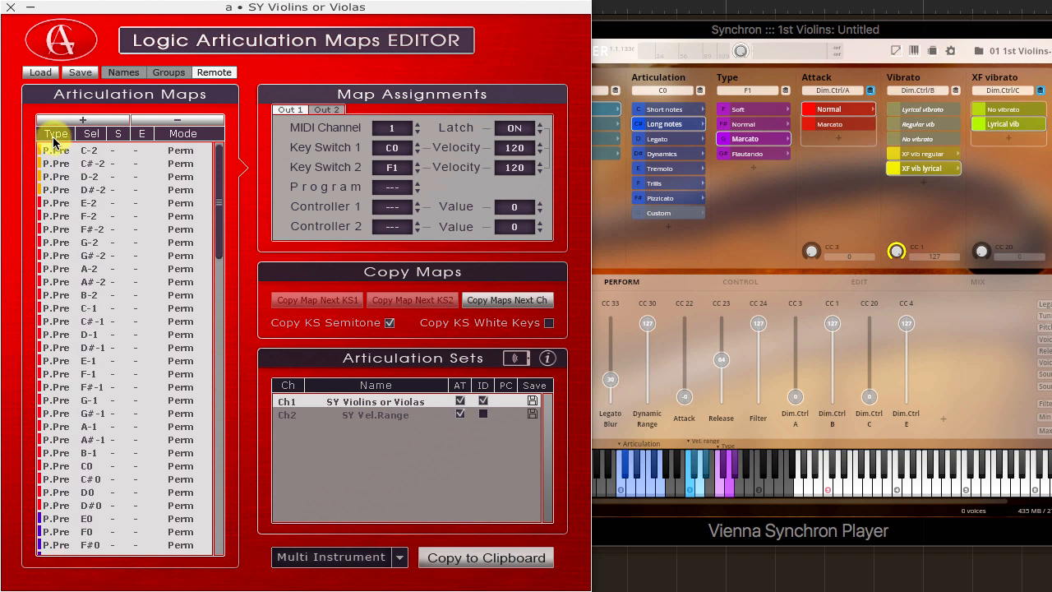
{"action": "left_click", "coordinate": [56, 133]}
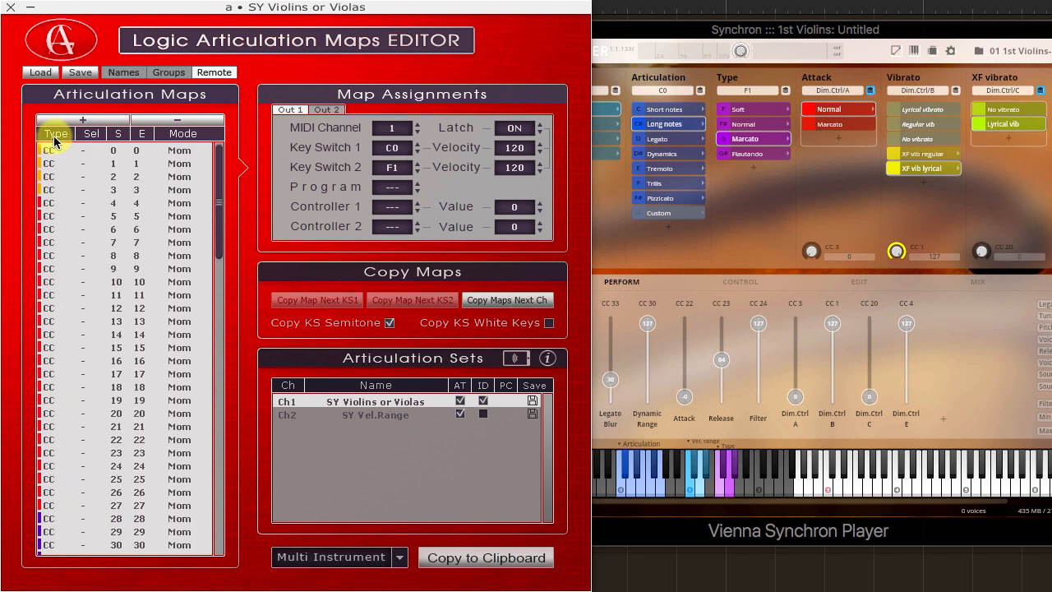
{"action": "left_click", "coordinate": [56, 133]}
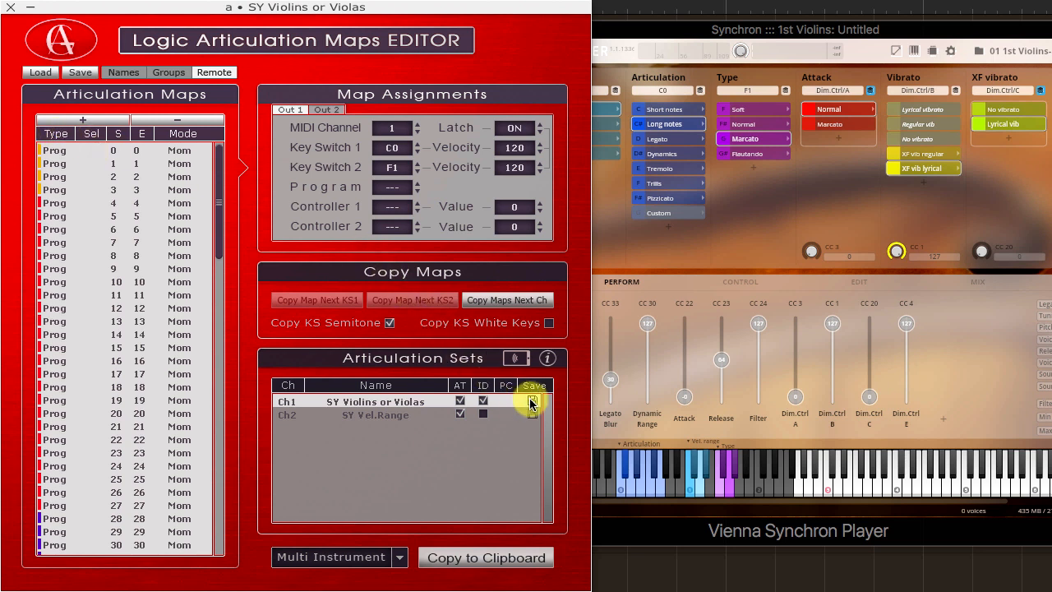
Step: Save the Ch1 SY Violins or Violas set with Articulation ID Names and MIDI Remote
{"action": "left_click", "coordinate": [534, 400]}
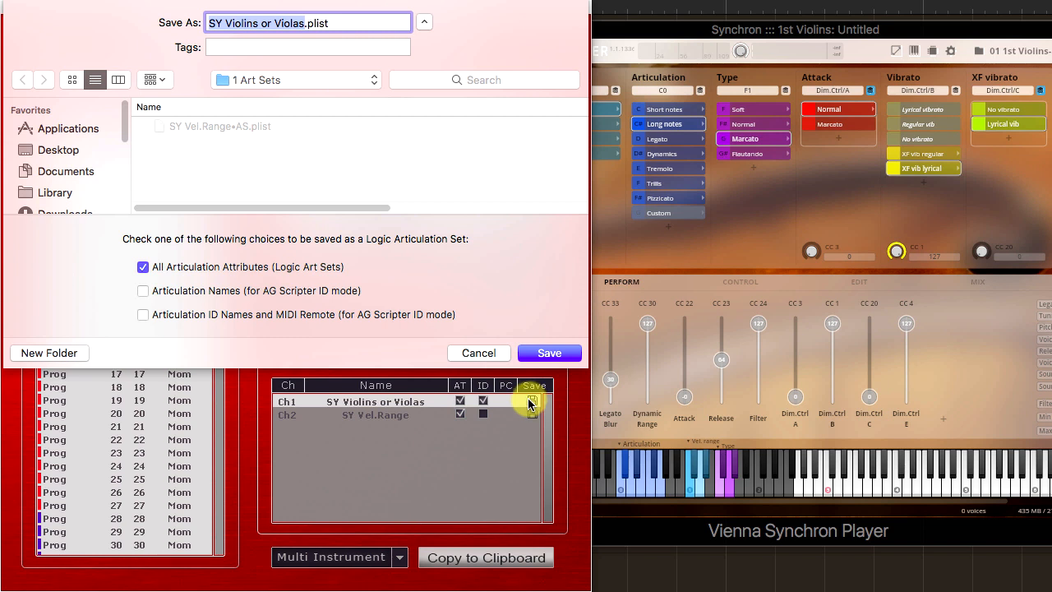
{"action": "left_click", "coordinate": [549, 352]}
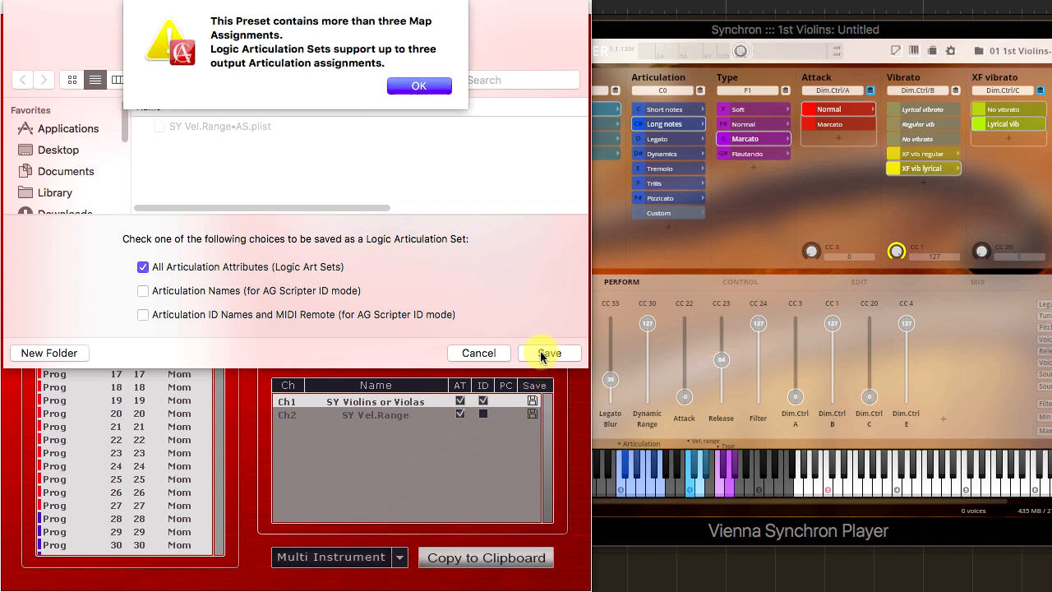
{"action": "left_click", "coordinate": [419, 86]}
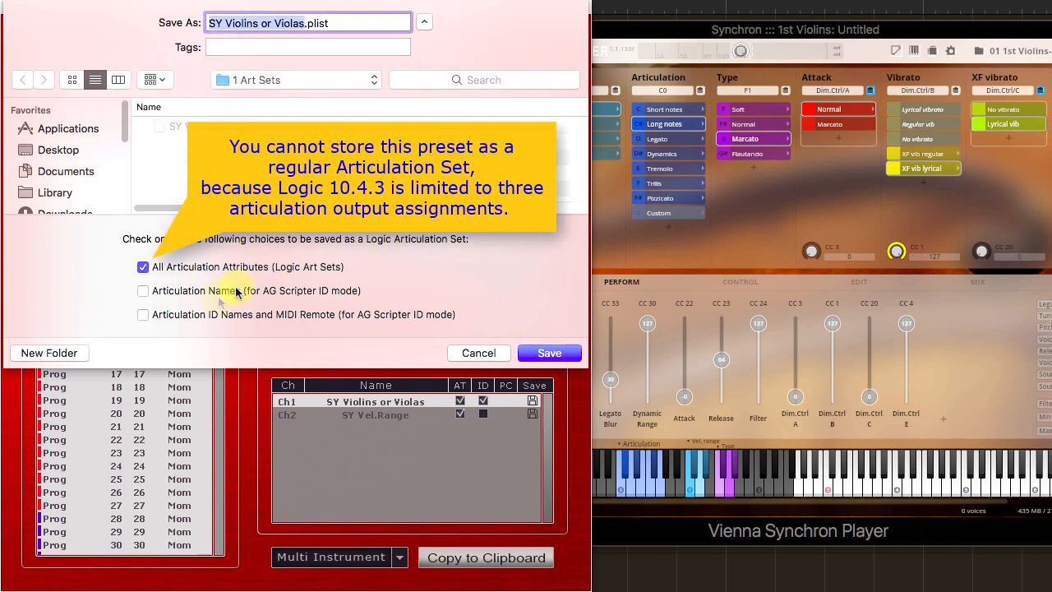
{"action": "left_click", "coordinate": [143, 314]}
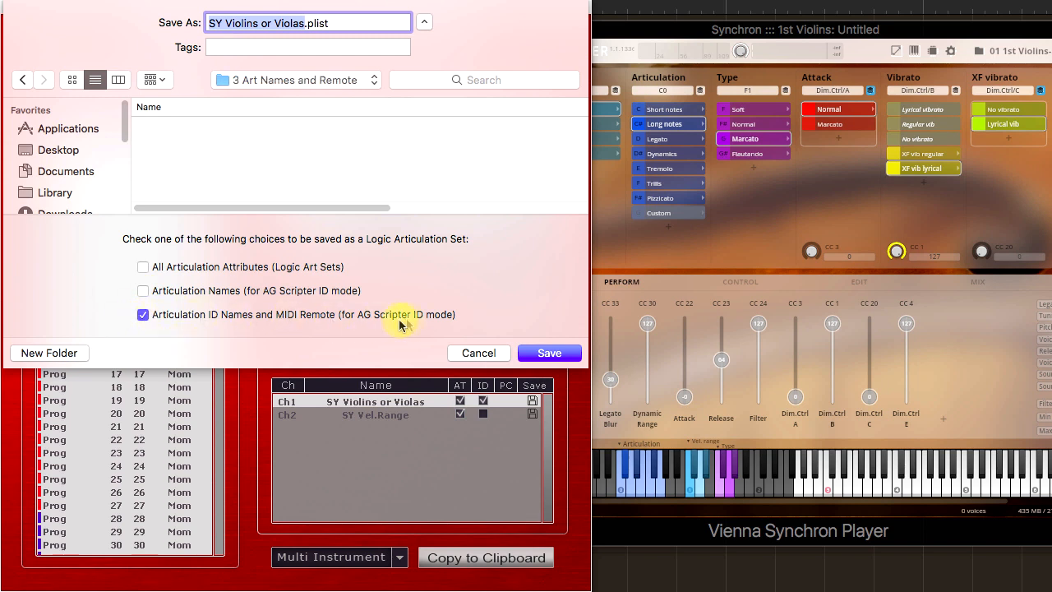
{"action": "left_click", "coordinate": [549, 353]}
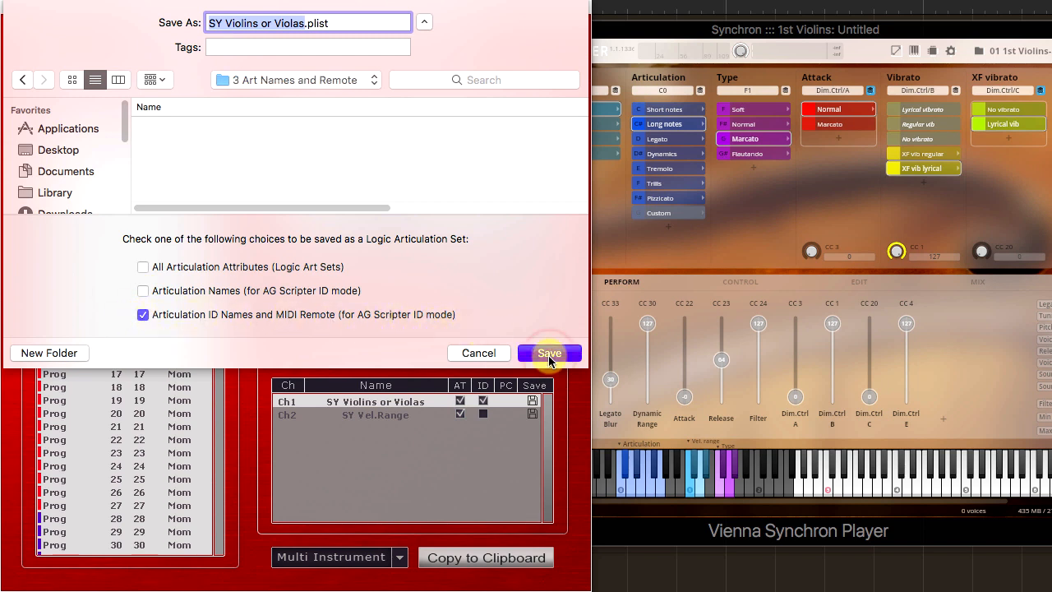
{"action": "left_click", "coordinate": [549, 353]}
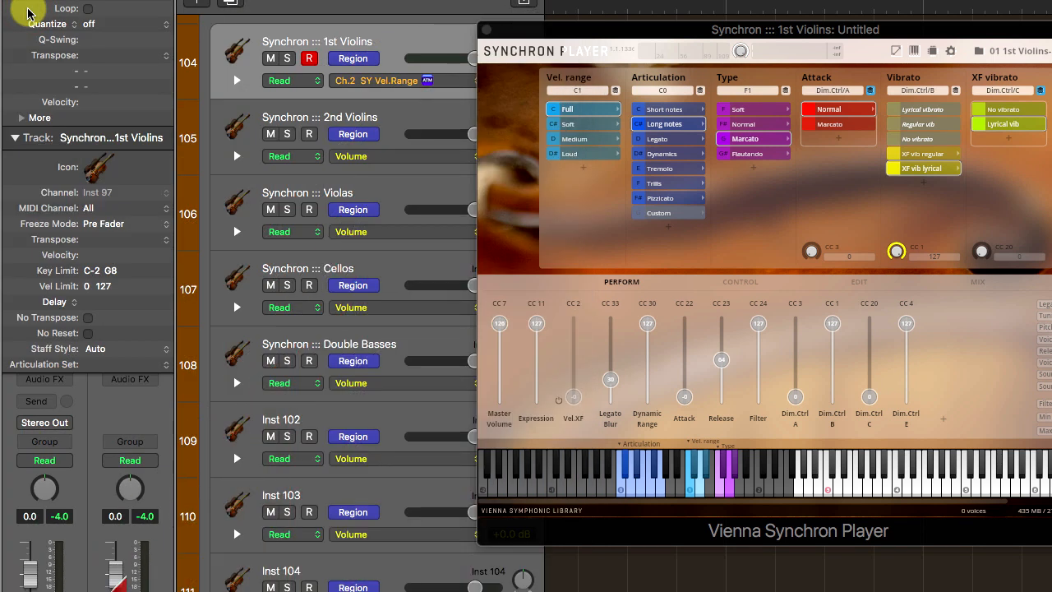
Step: Assign the SY Violins or Violas set from AG Art Sets and review its articulations
{"action": "left_click", "coordinate": [94, 364]}
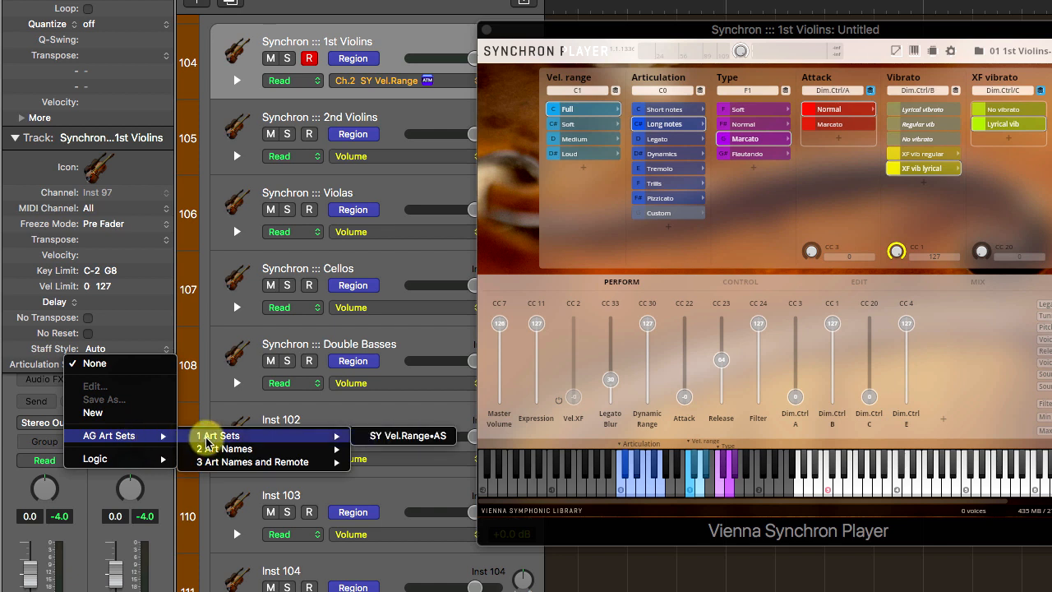
{"action": "mouse_move", "coordinate": [250, 461]}
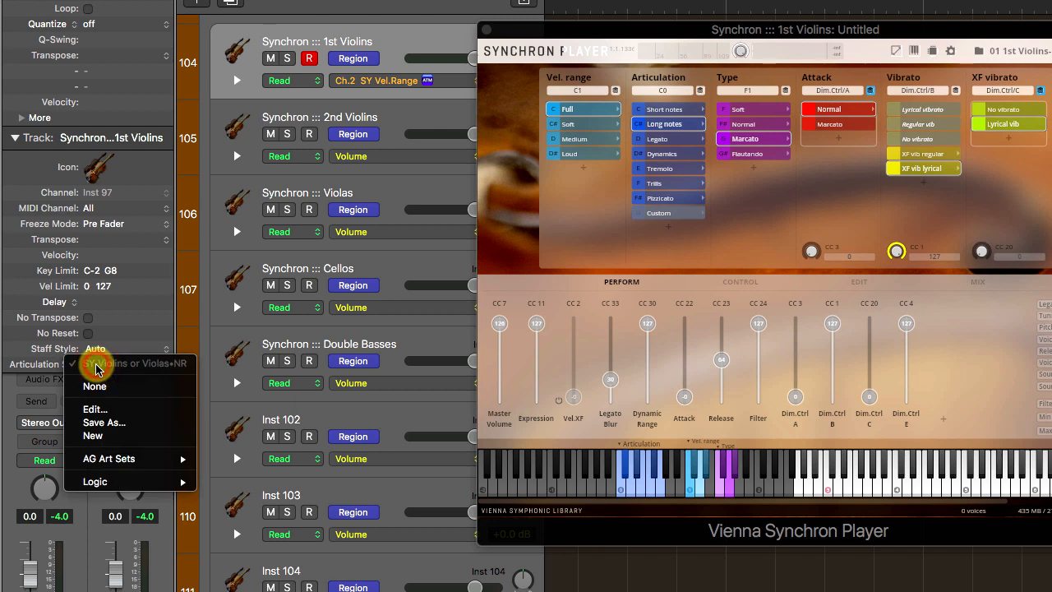
{"action": "left_click", "coordinate": [95, 408]}
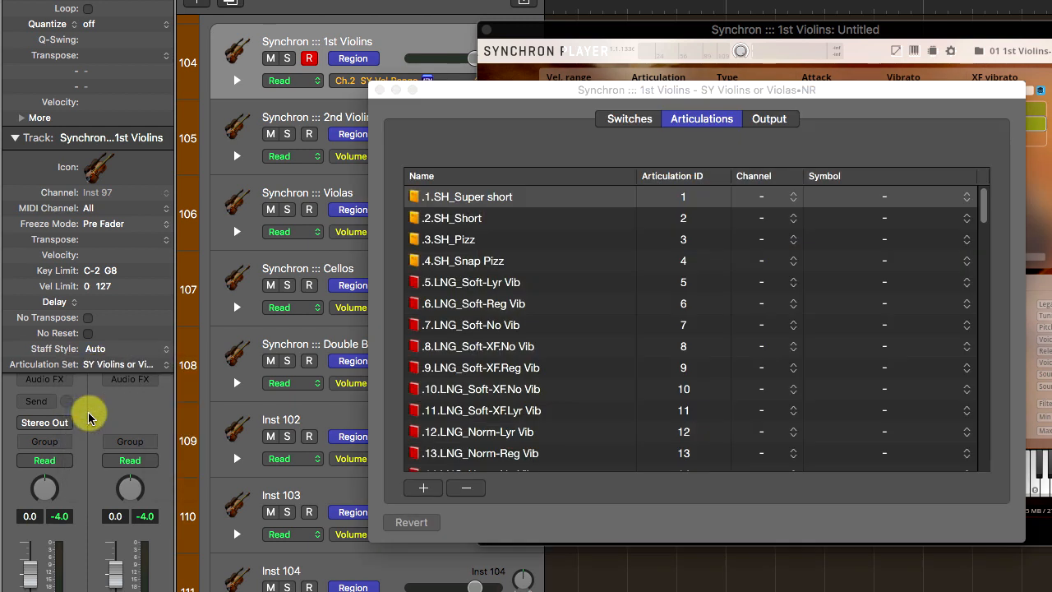
{"action": "mouse_move", "coordinate": [520, 101]}
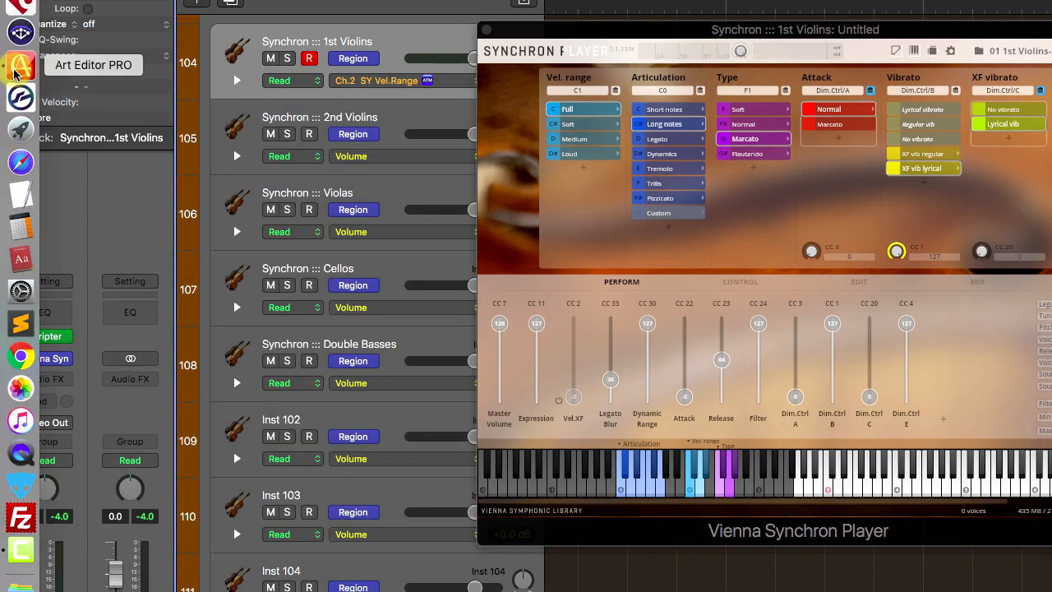
Step: Launch Art Editor PRO, view SY Vel.Range's Full, Soft, Medium and Loud maps, and return to Ch1
{"action": "left_click", "coordinate": [93, 65]}
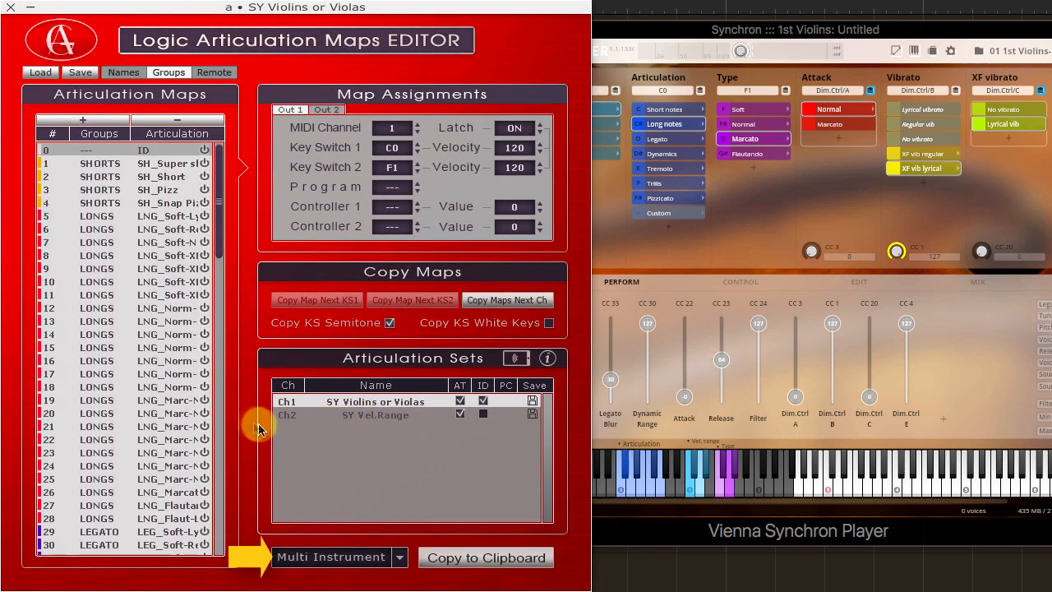
{"action": "left_click", "coordinate": [375, 414]}
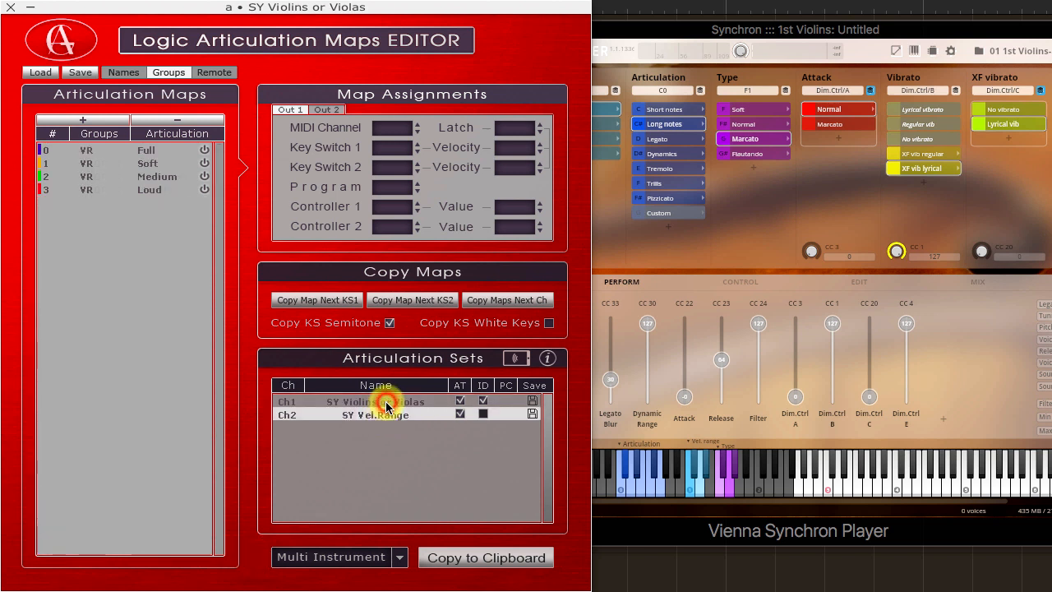
{"action": "left_click", "coordinate": [375, 401]}
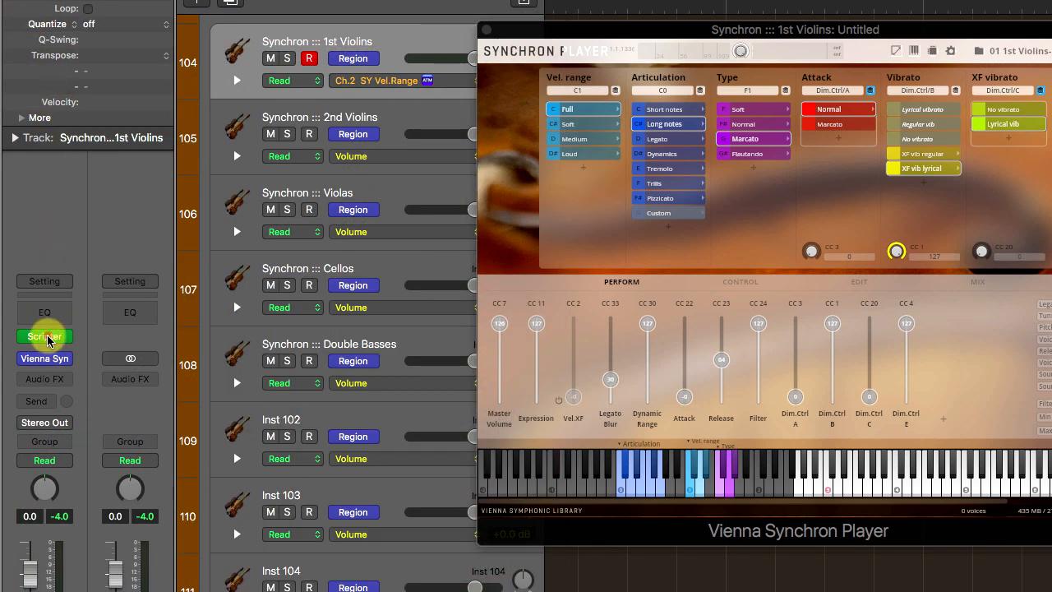
Step: Set Scripter's velocity range to Full, automate Ch.2 SY Vel.Range, and add a second lane
{"action": "left_click", "coordinate": [45, 336]}
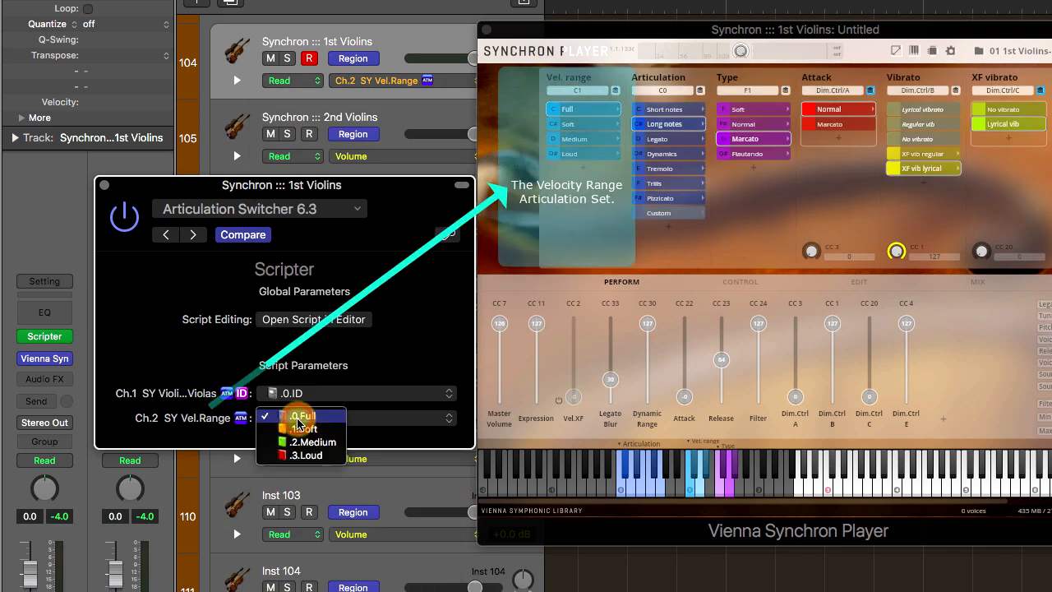
{"action": "left_click", "coordinate": [301, 415]}
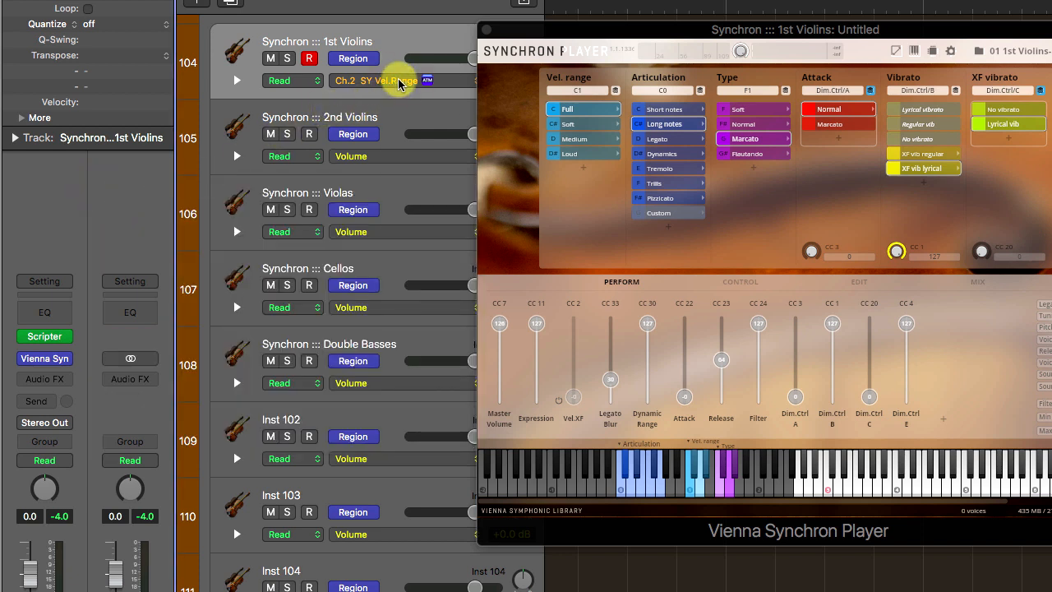
{"action": "left_click", "coordinate": [370, 80]}
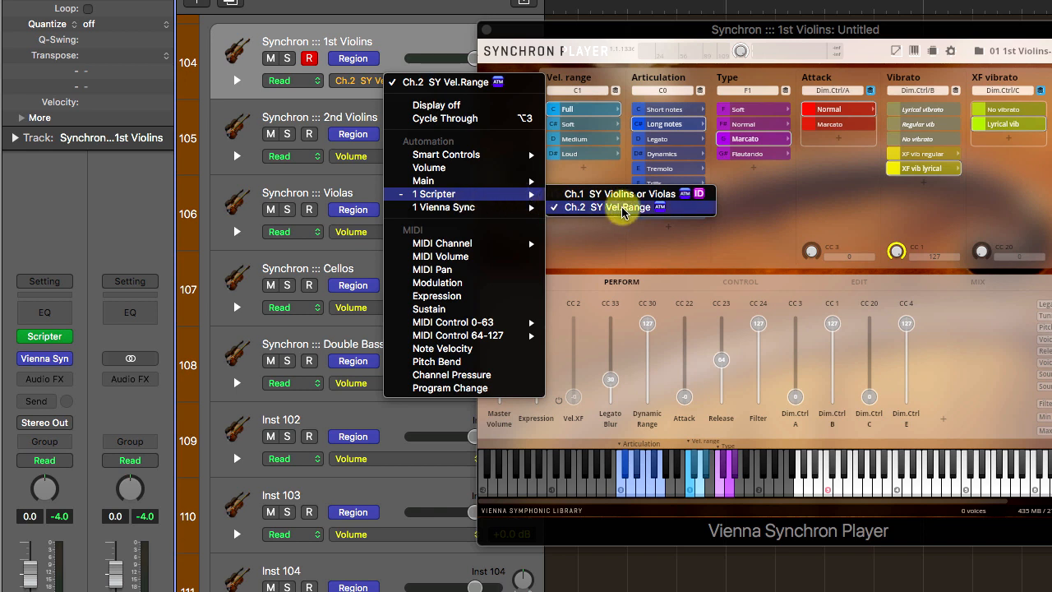
{"action": "left_click", "coordinate": [611, 206]}
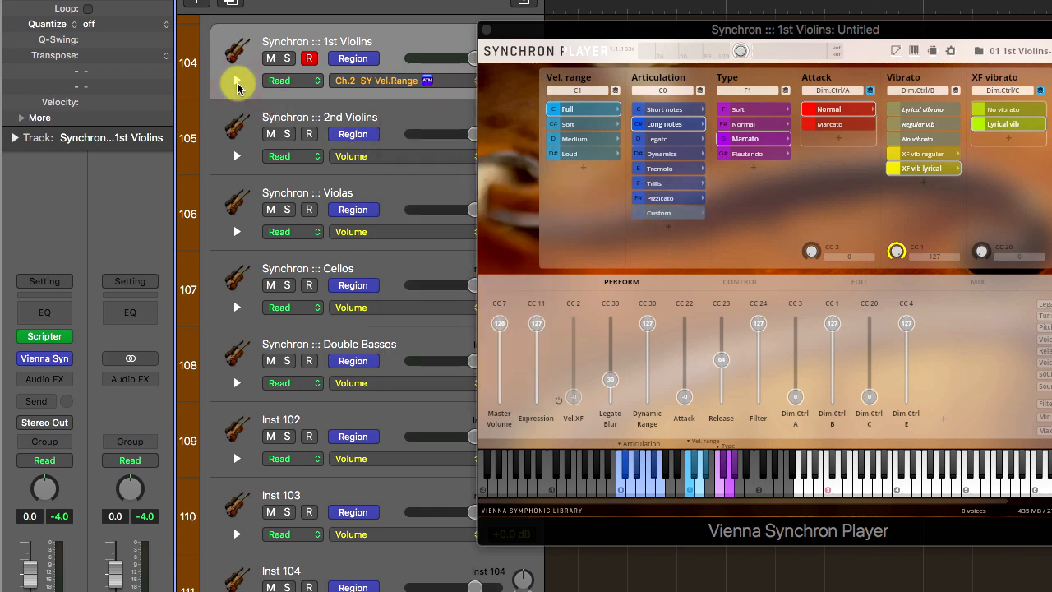
{"action": "left_click", "coordinate": [236, 86]}
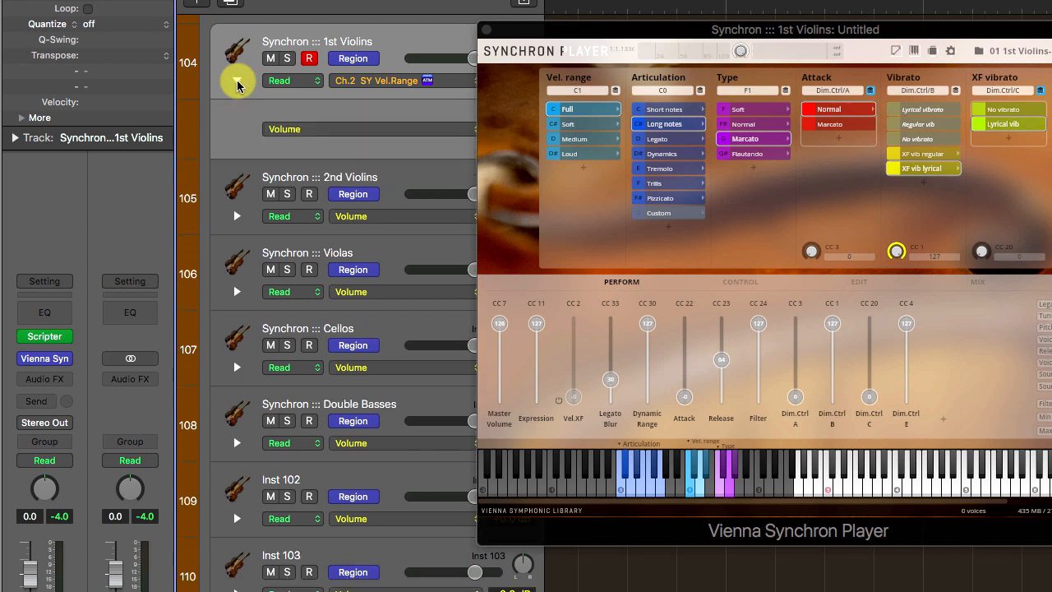
{"action": "left_click", "coordinate": [284, 129]}
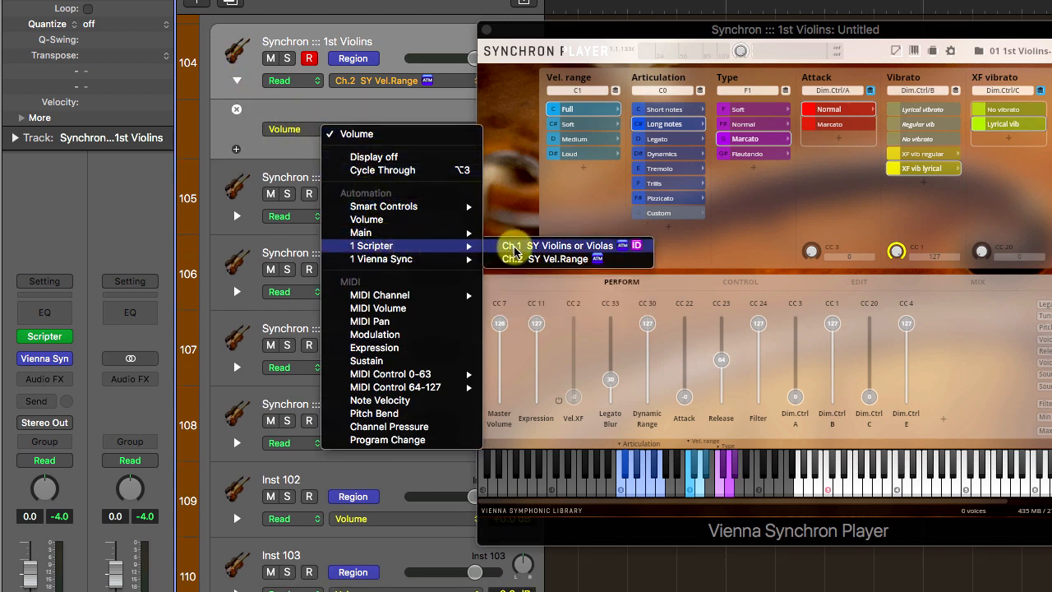
Step: Assign Scripter Ch.1 SY Violins or Violas to the second automation lane
{"action": "left_click", "coordinate": [371, 245]}
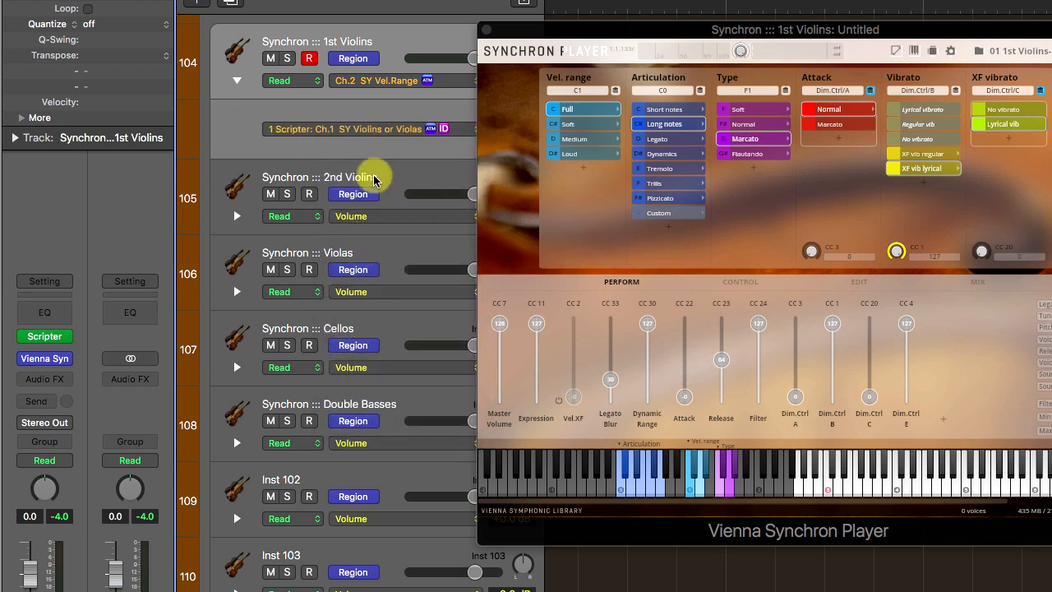
{"action": "mouse_move", "coordinate": [237, 80]}
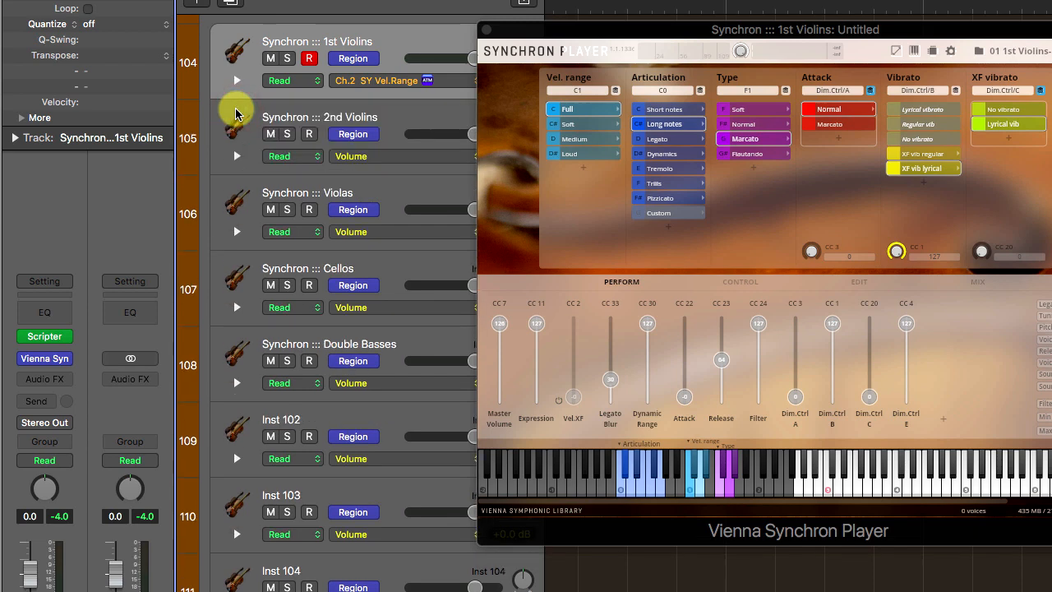
{"action": "mouse_move", "coordinate": [237, 127]}
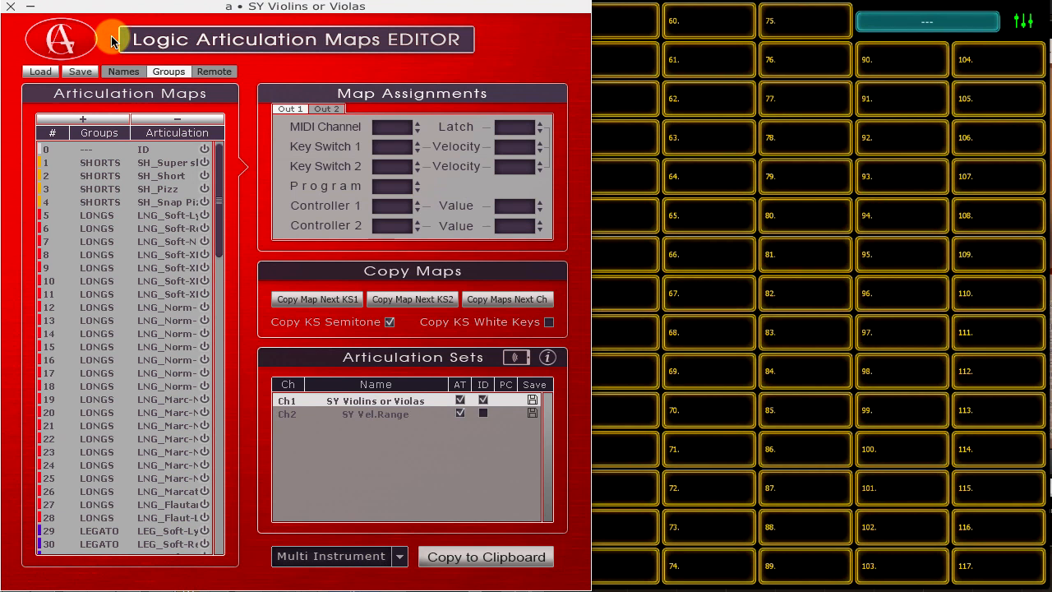
{"action": "mouse_move", "coordinate": [326, 387]}
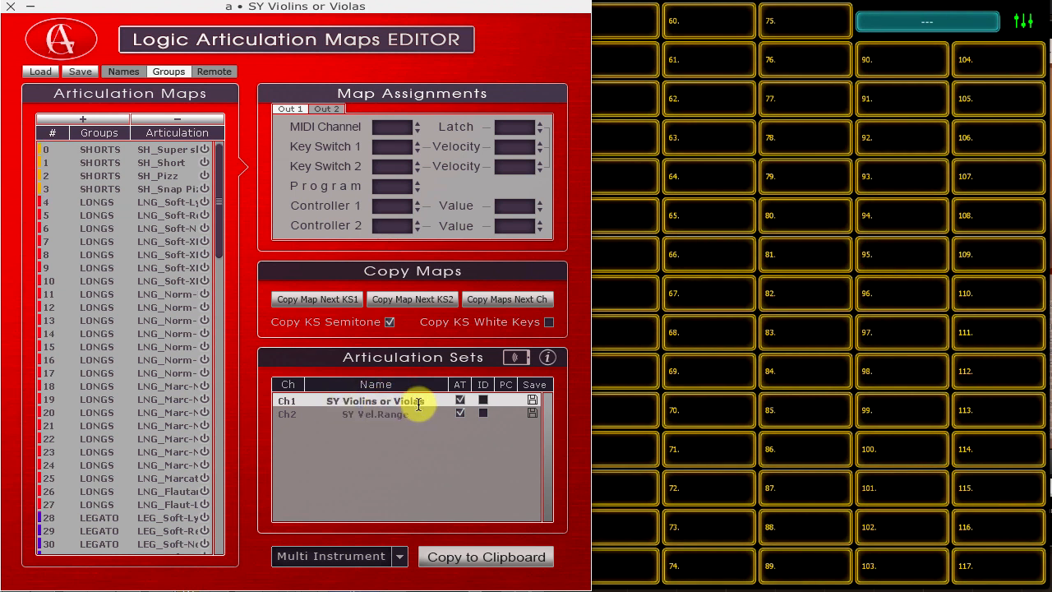
Step: Rename the Ch1 articulation set to SYNCHRON Strings
{"action": "double_click", "coordinate": [375, 400]}
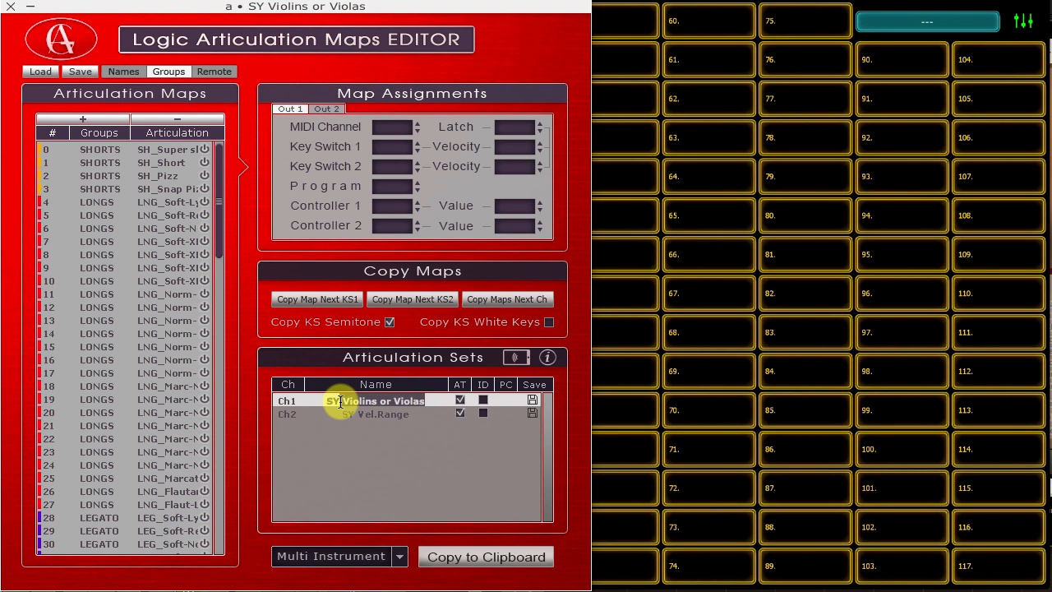
{"action": "type", "text": "SYNCHRON Strings"}
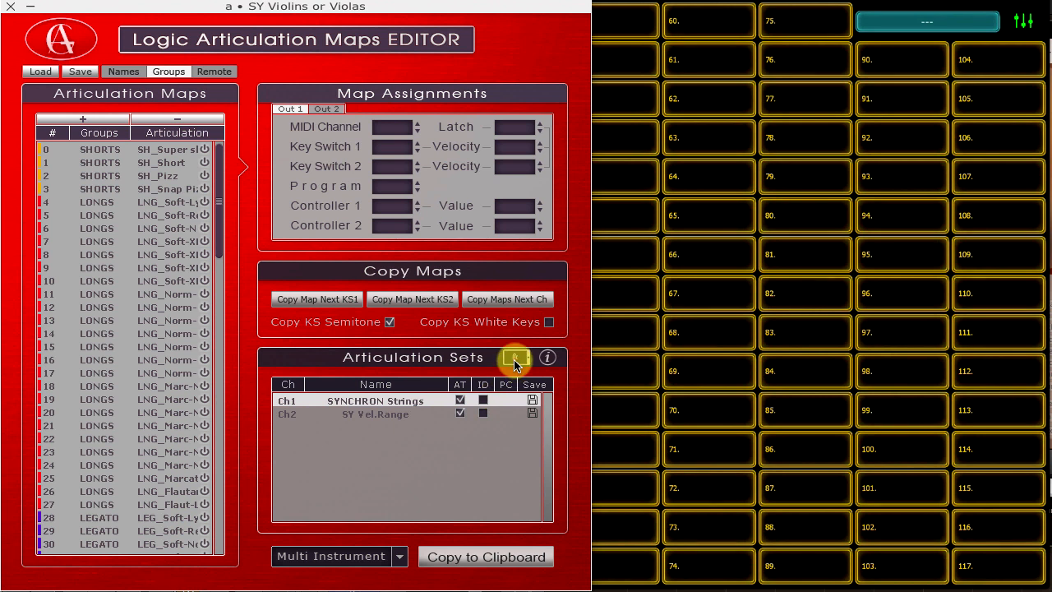
Step: Send both SYNCHRON Strings articulation sets to the Lemur remote layout
{"action": "left_click", "coordinate": [515, 357]}
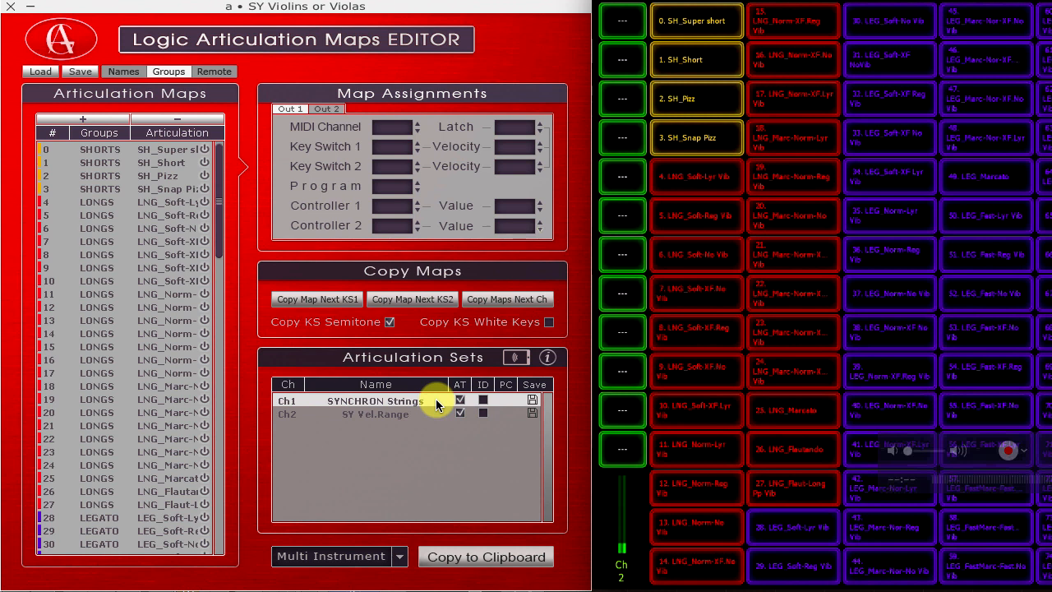
{"action": "left_click", "coordinate": [375, 414]}
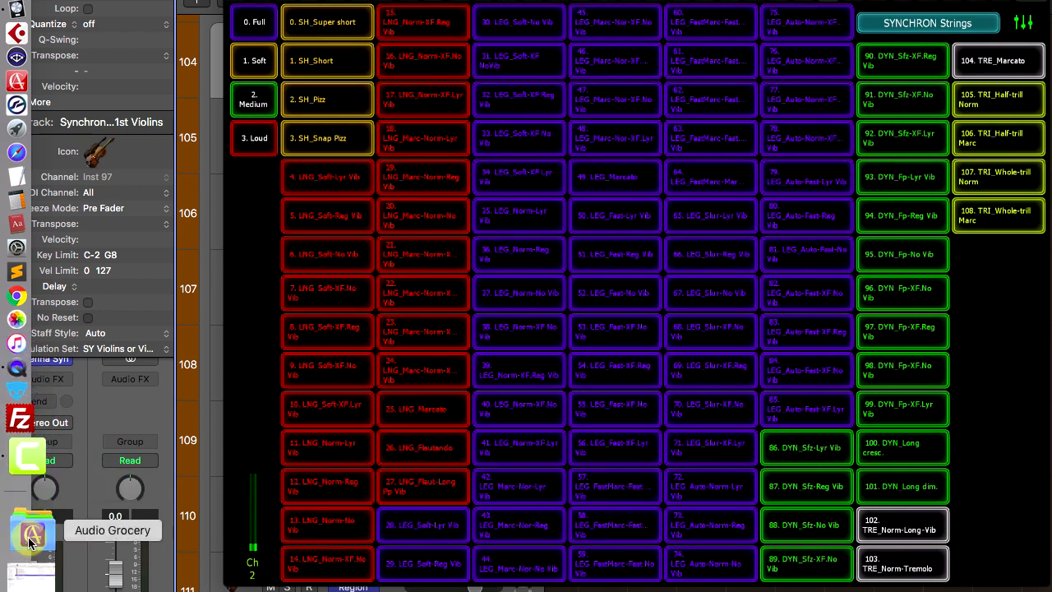
Step: Show the Lemur template files in the Audio Grocery Dock folder
{"action": "left_click", "coordinate": [33, 530]}
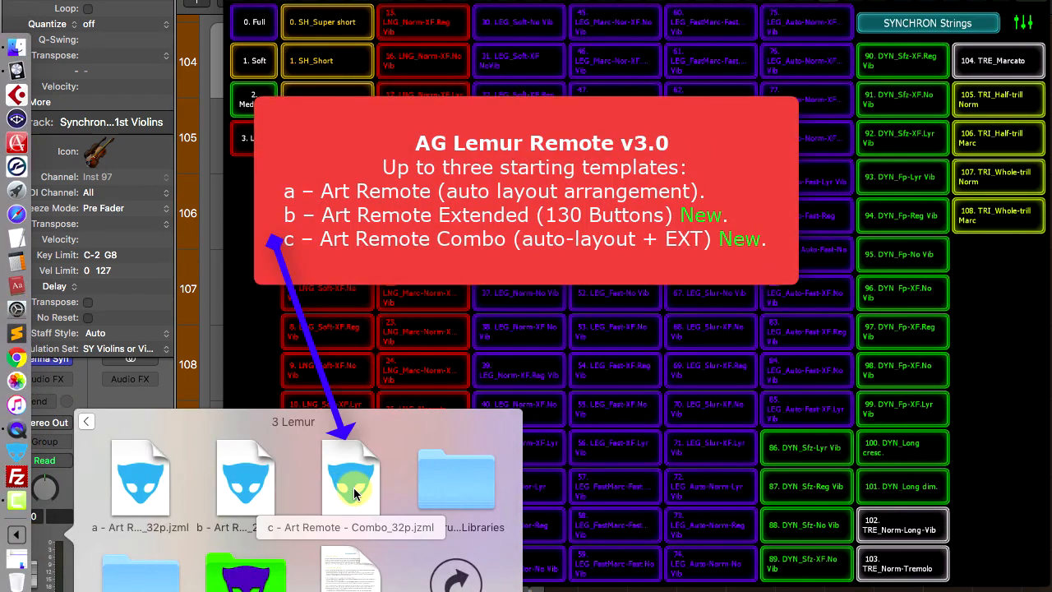
{"action": "mouse_move", "coordinate": [255, 490]}
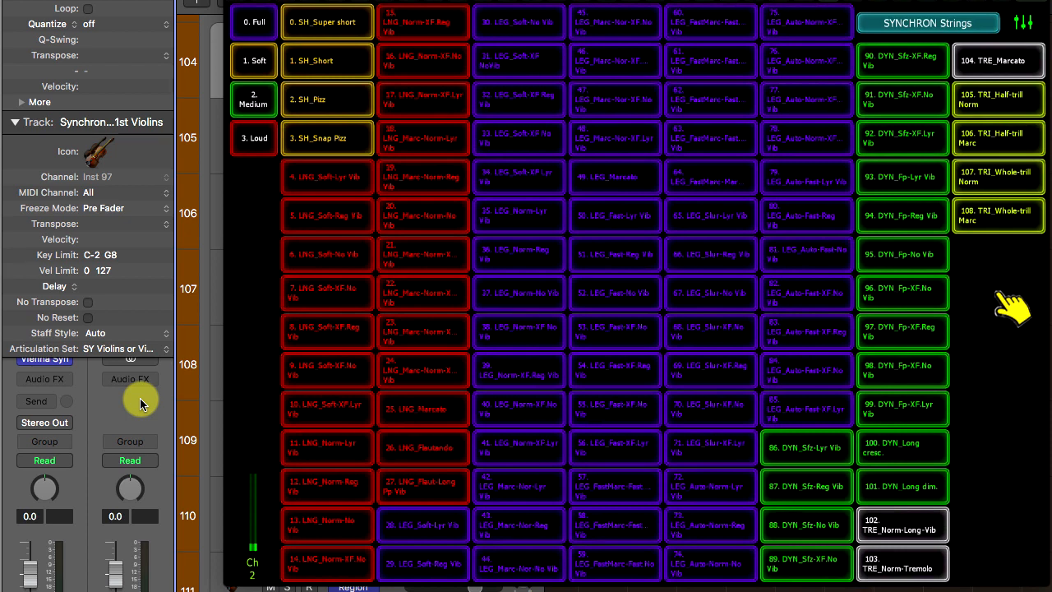
{"action": "mouse_move", "coordinate": [1022, 181]}
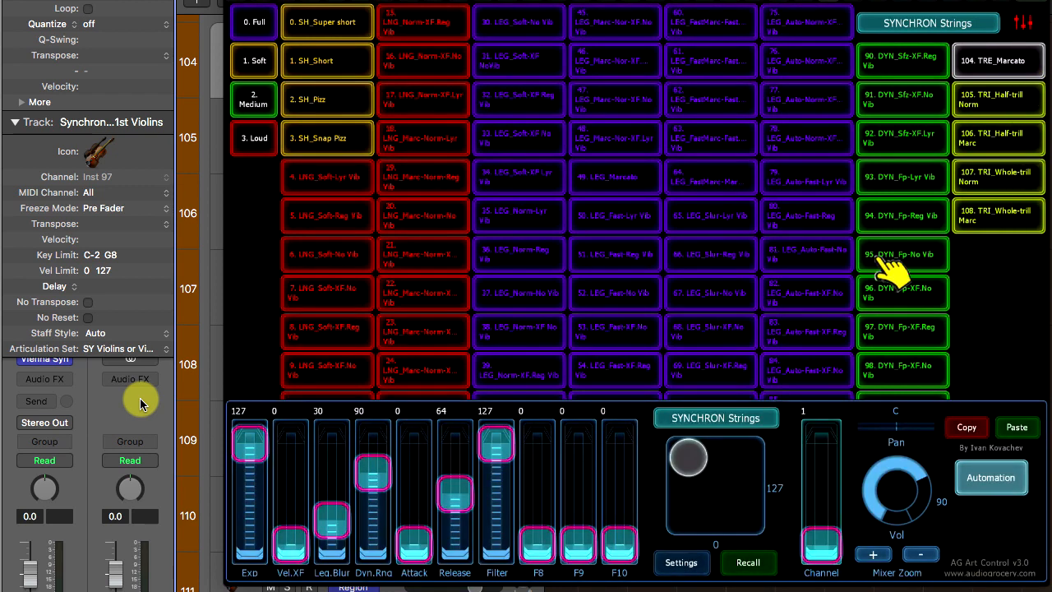
Step: Set Art Buttons Output to Program Change, close the settings, and hide the mixer panel
{"action": "left_click", "coordinate": [681, 562]}
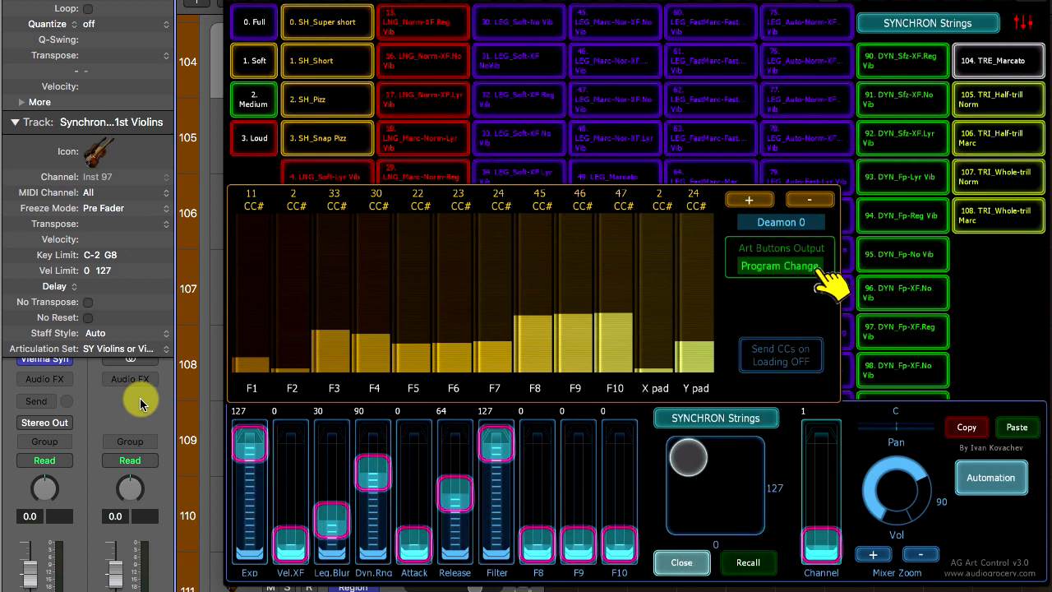
{"action": "left_click", "coordinate": [779, 265]}
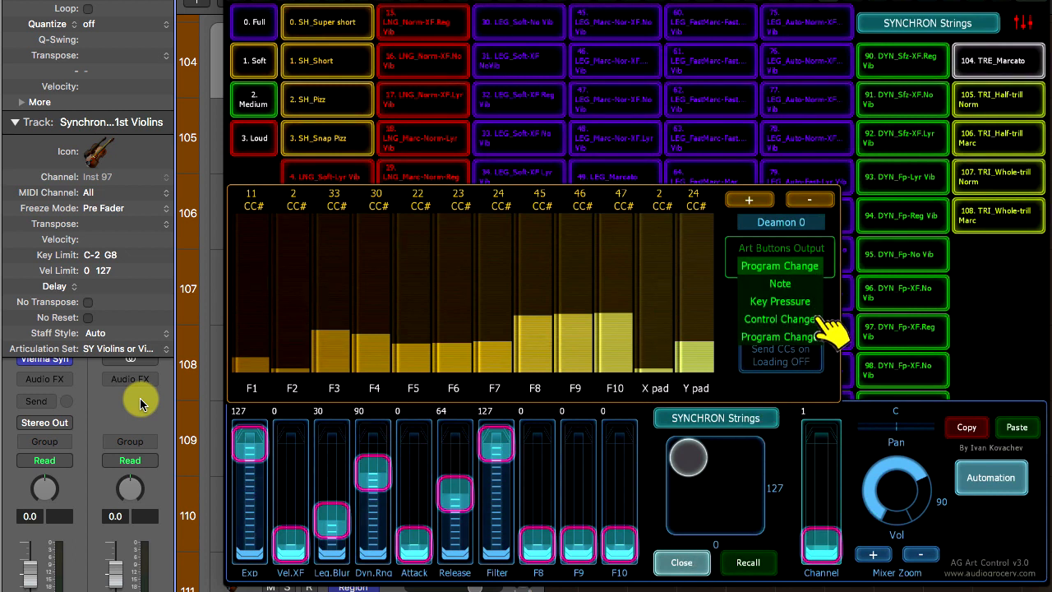
{"action": "left_click", "coordinate": [779, 319]}
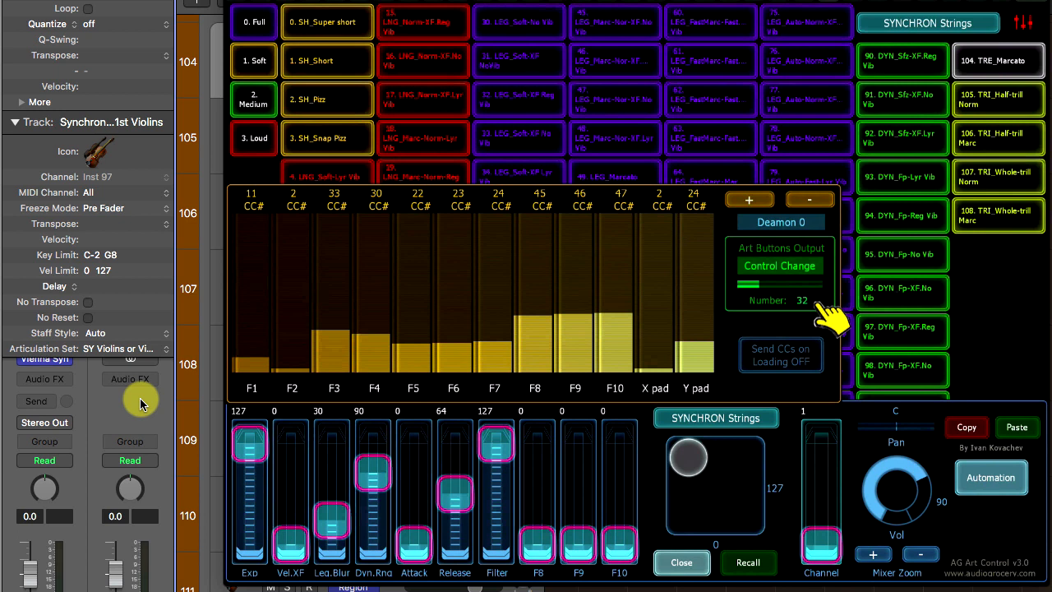
{"action": "mouse_move", "coordinate": [831, 288]}
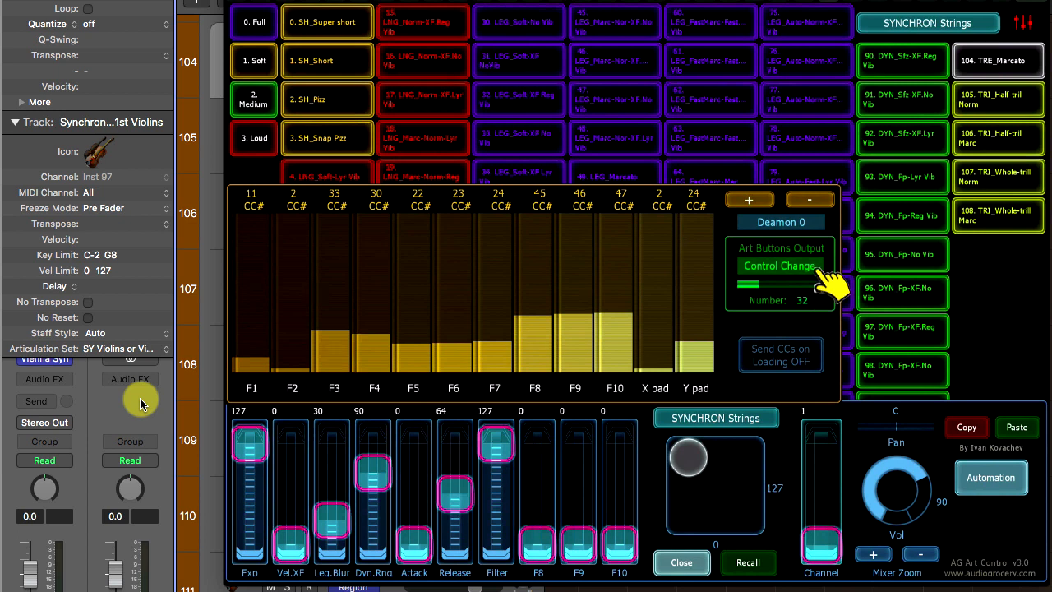
{"action": "left_click", "coordinate": [779, 266]}
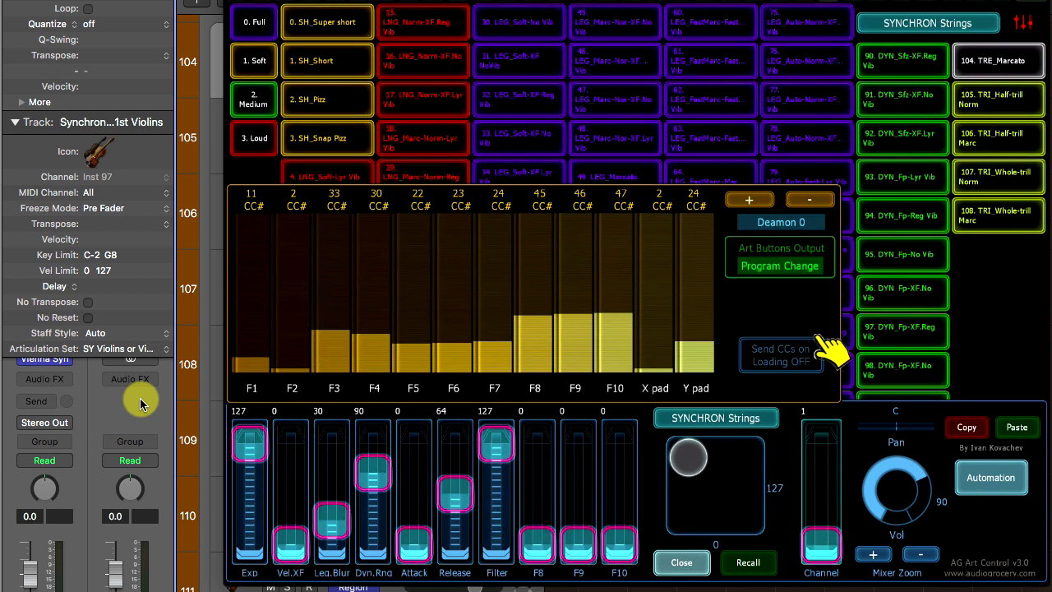
{"action": "mouse_move", "coordinate": [801, 419]}
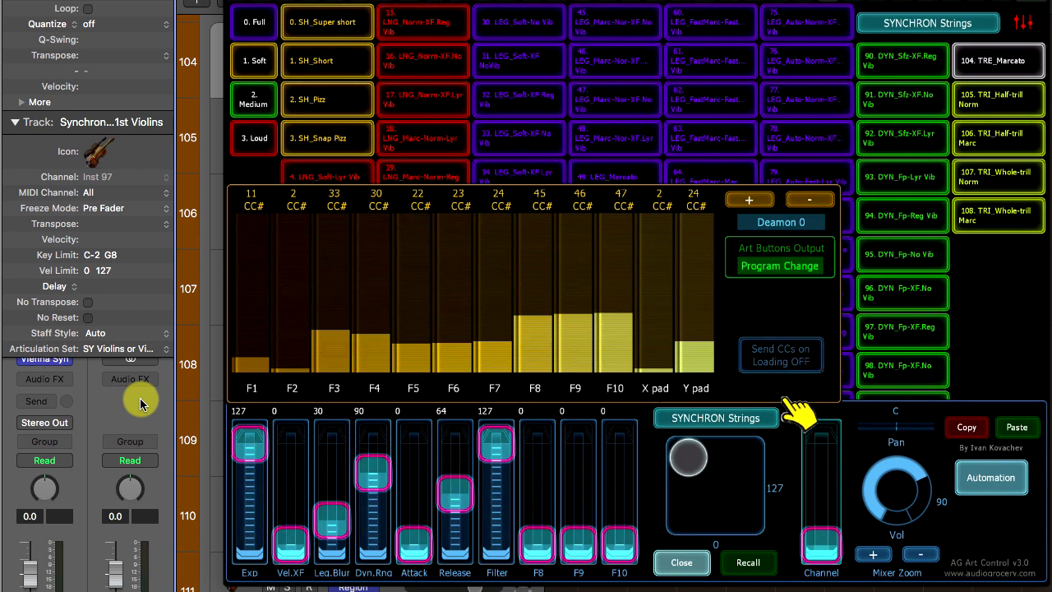
{"action": "left_click", "coordinate": [680, 562]}
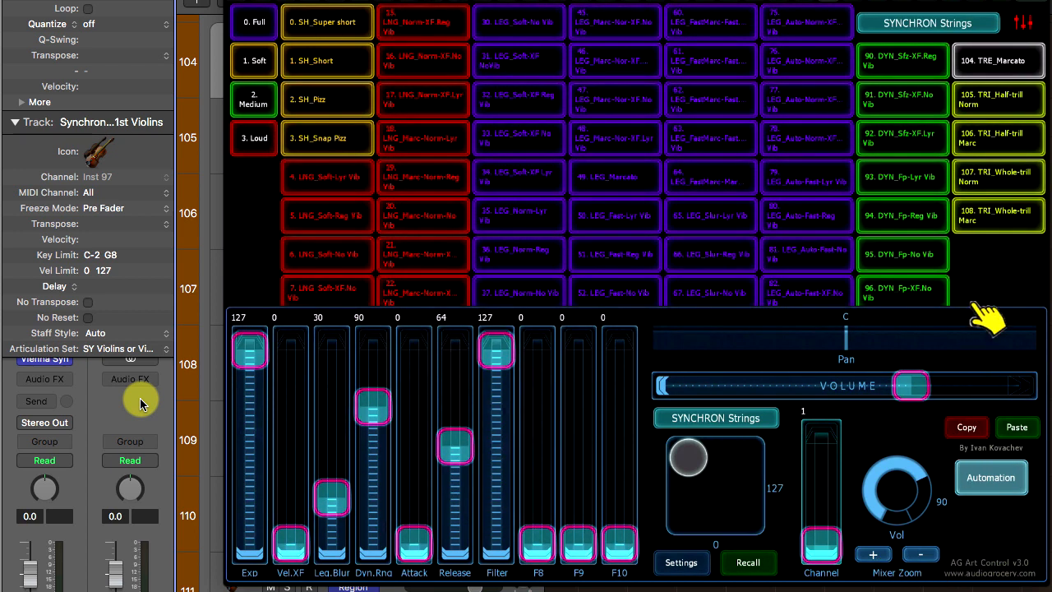
{"action": "left_click", "coordinate": [1018, 22]}
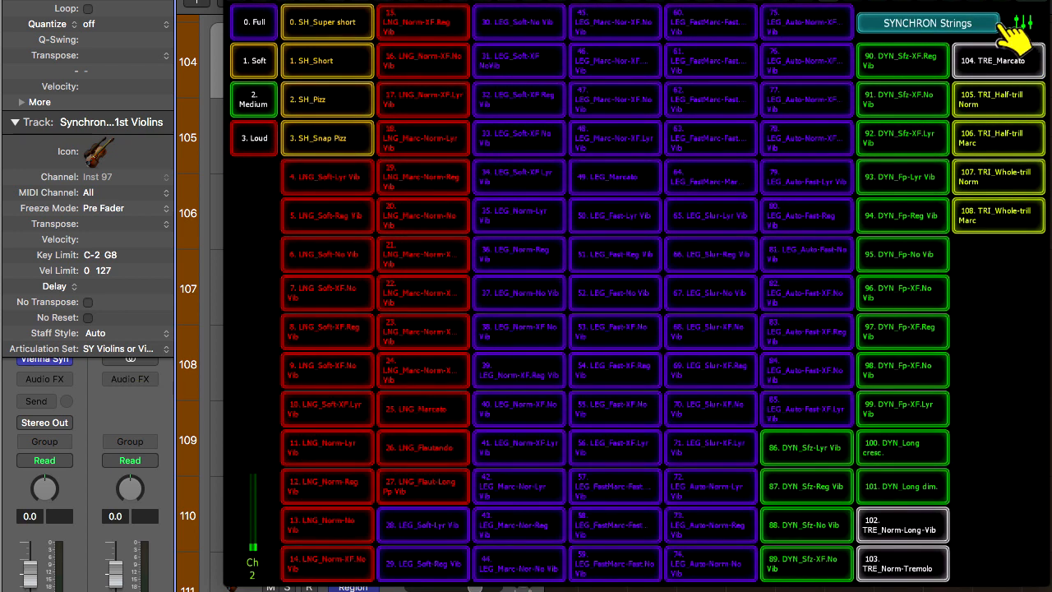
{"action": "left_click", "coordinate": [927, 22]}
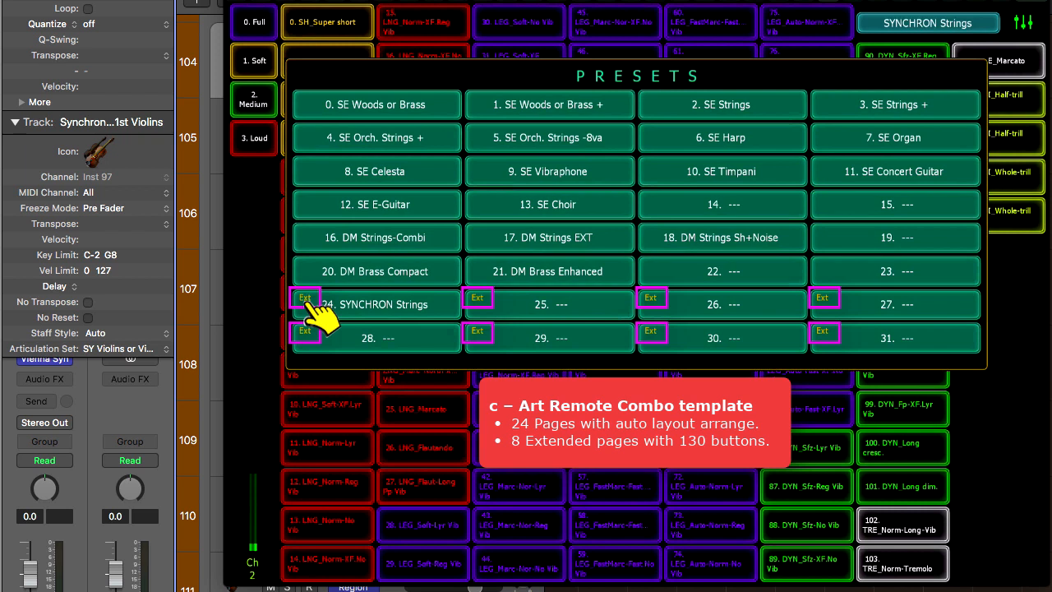
{"action": "mouse_move", "coordinate": [548, 294]}
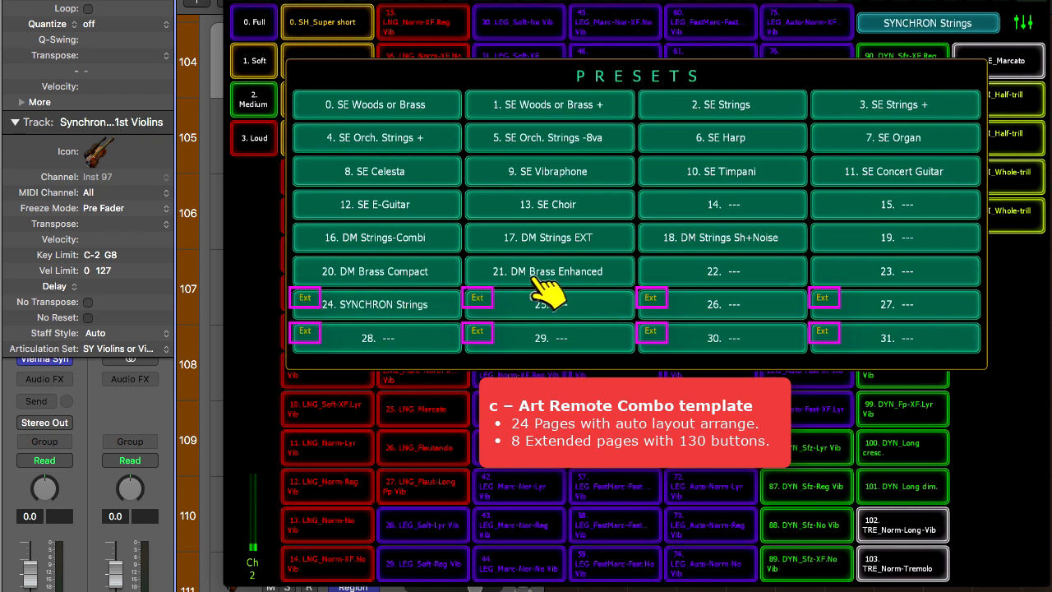
{"action": "left_click", "coordinate": [549, 271]}
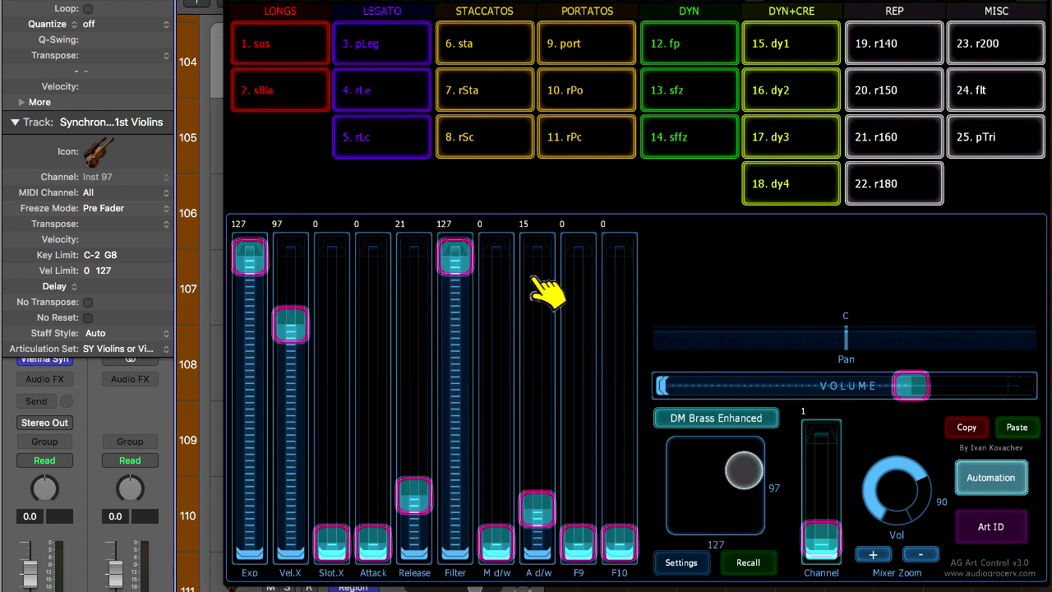
{"action": "left_click", "coordinate": [716, 417]}
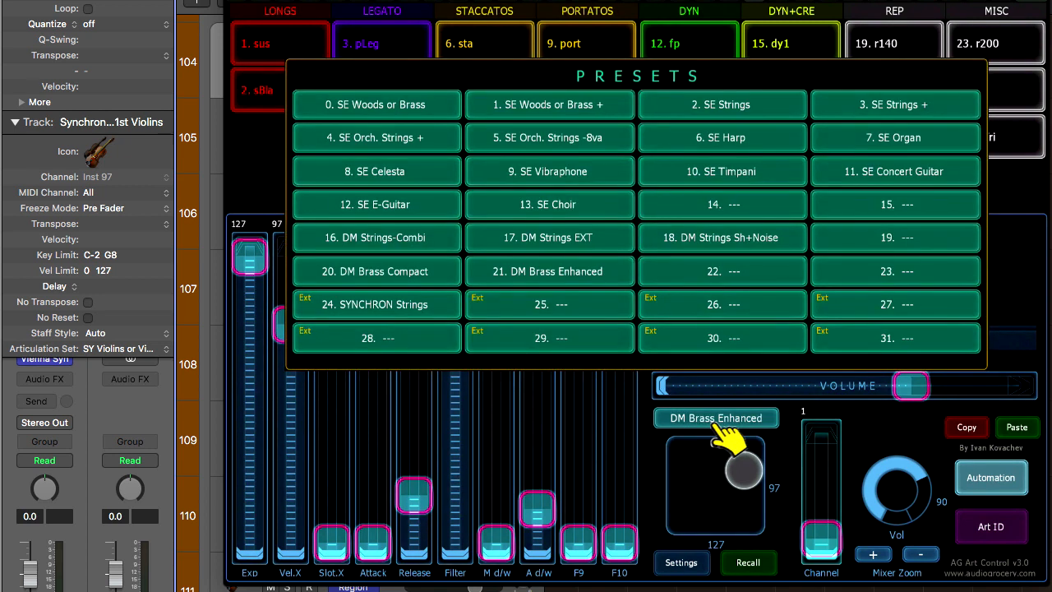
{"action": "mouse_move", "coordinate": [378, 321]}
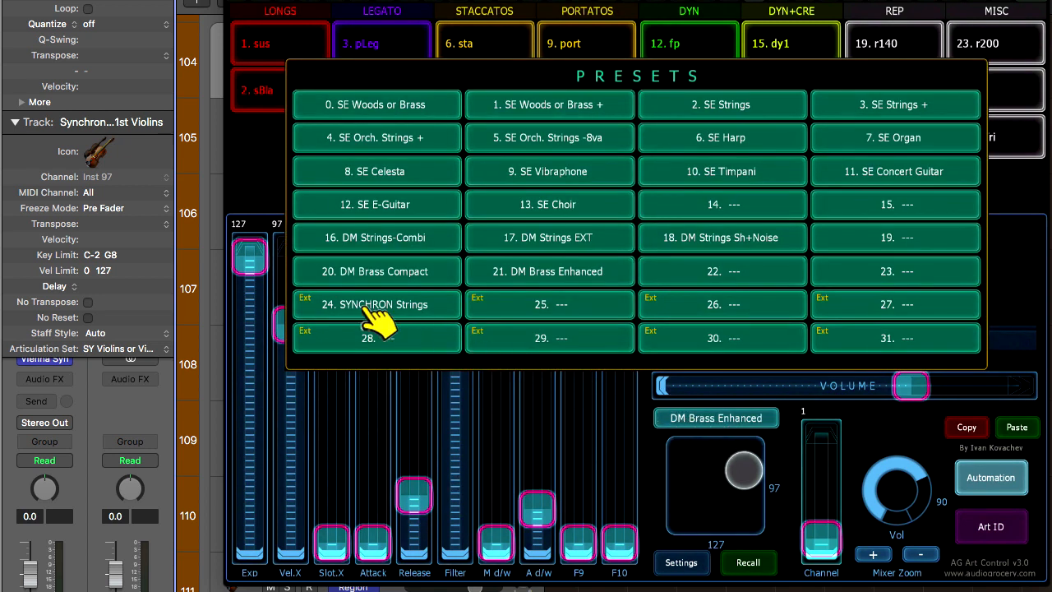
{"action": "left_click", "coordinate": [375, 304]}
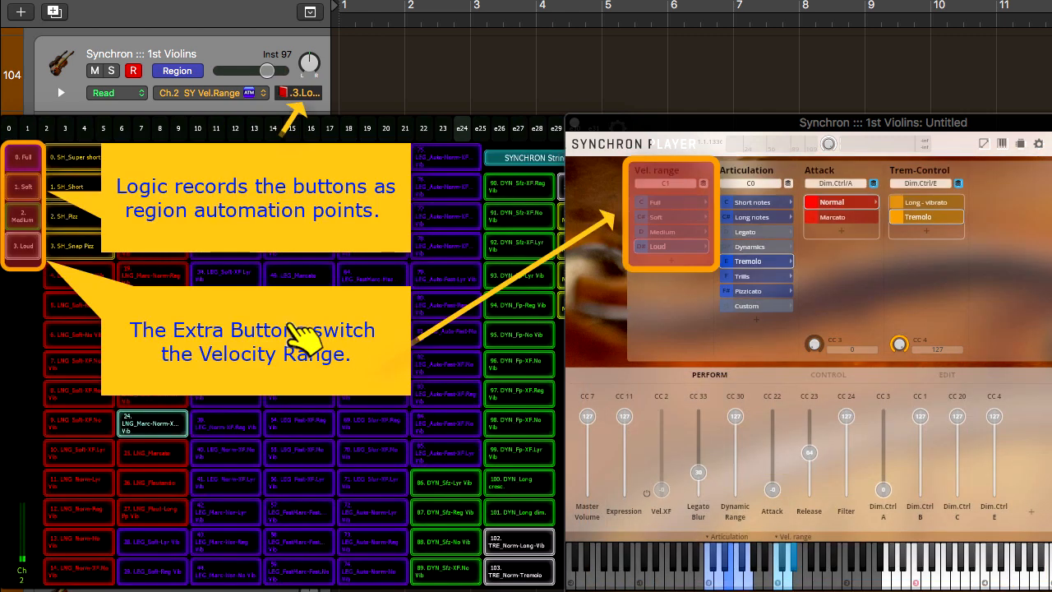
{"action": "mouse_move", "coordinate": [37, 287]}
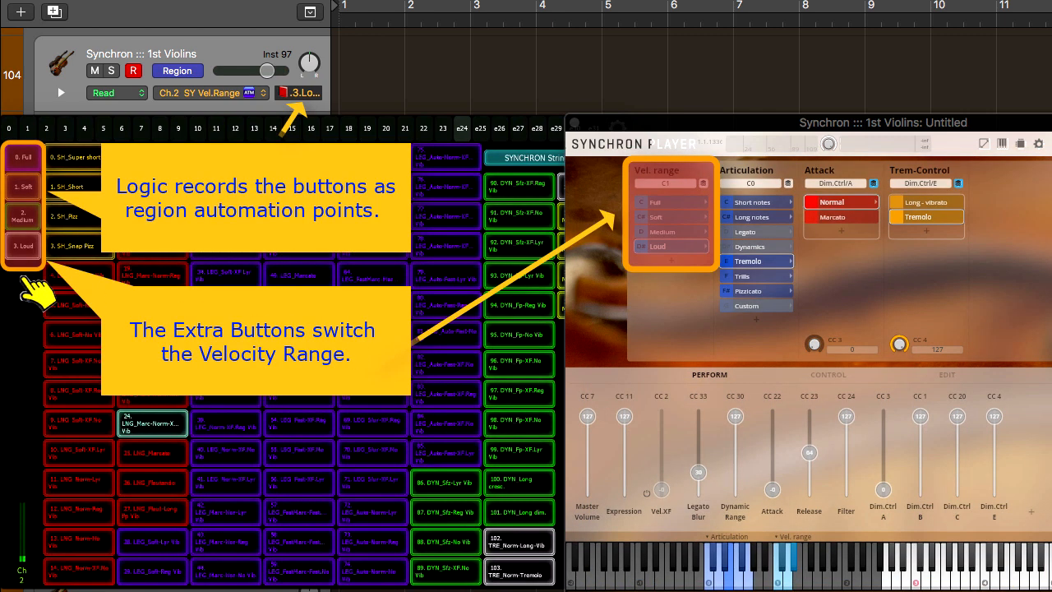
{"action": "mouse_move", "coordinate": [45, 575]}
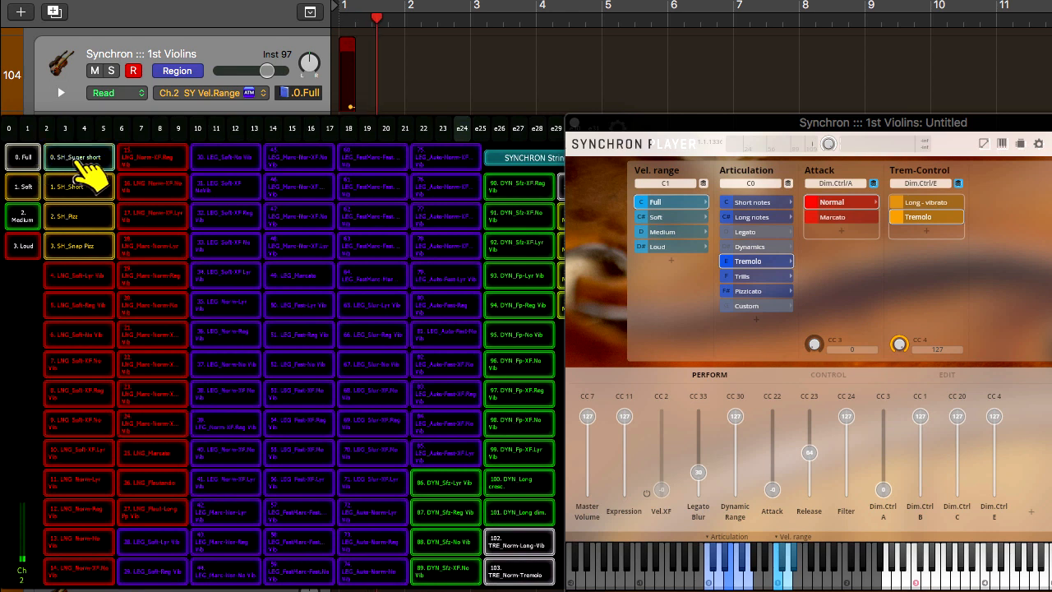
Step: Record Super short, tremolo, marcato long and Short articulations with Full and Loud velocity switches
{"action": "left_click", "coordinate": [751, 202]}
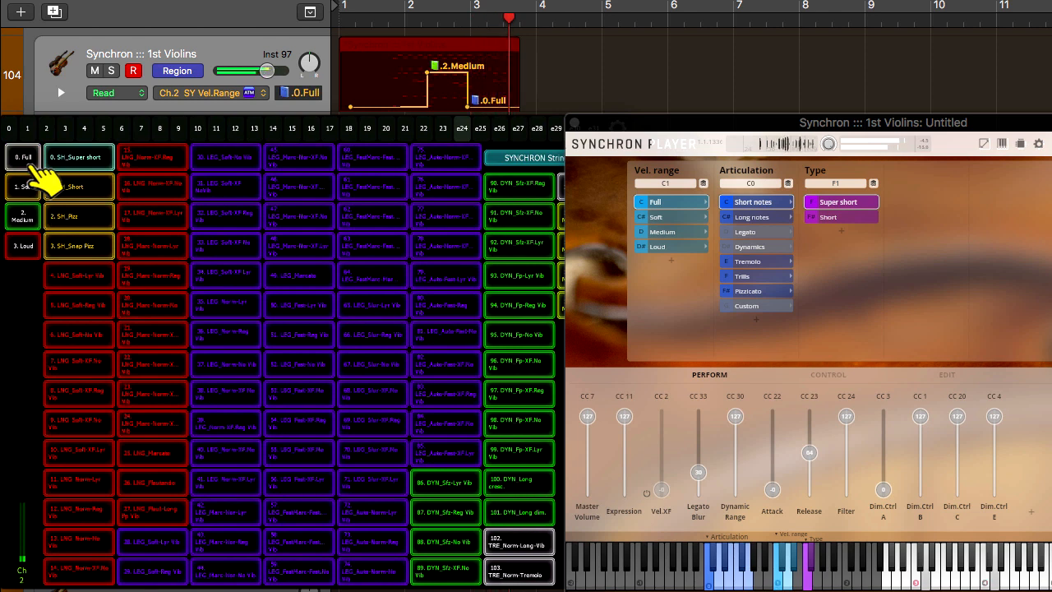
{"action": "left_click", "coordinate": [22, 187]}
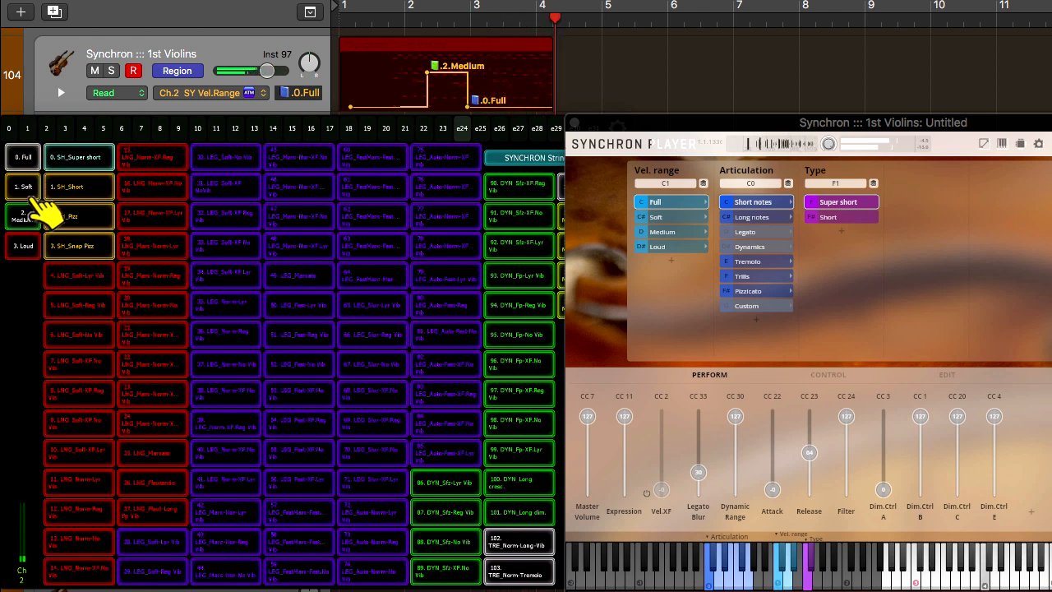
{"action": "left_click", "coordinate": [747, 260]}
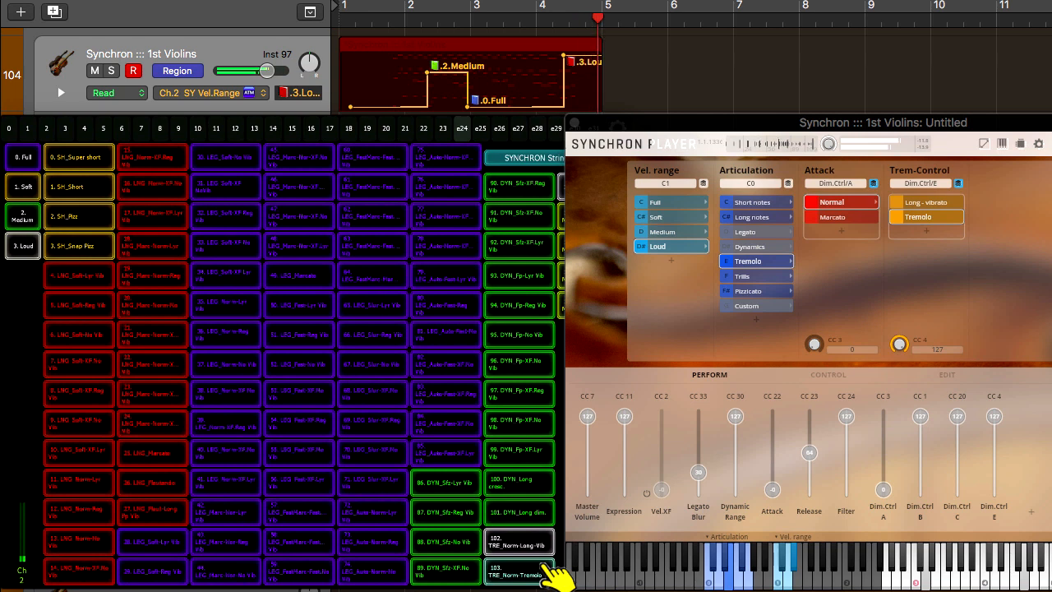
{"action": "left_click", "coordinate": [751, 216]}
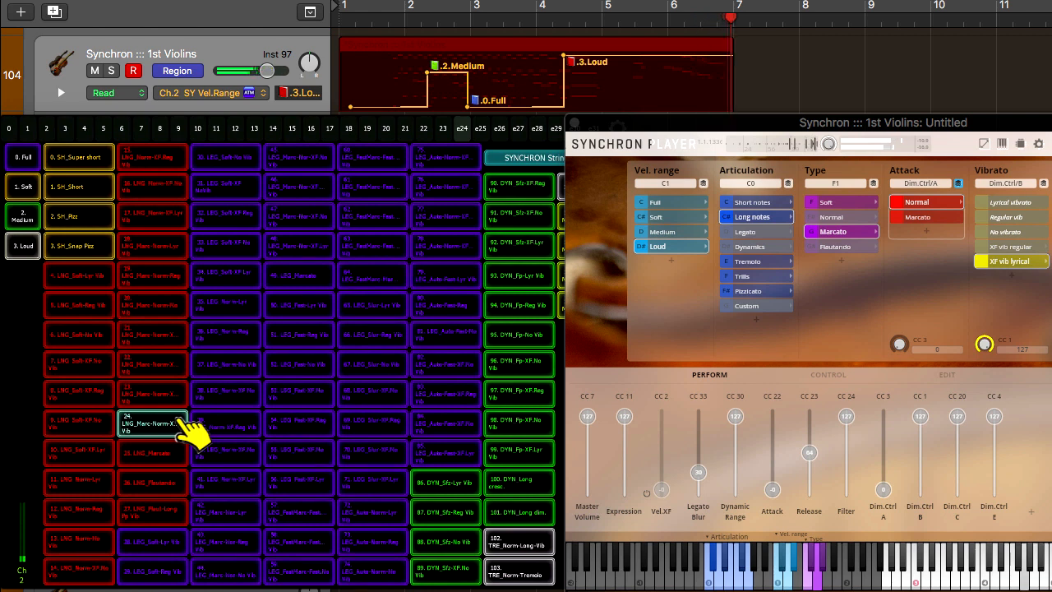
{"action": "left_click", "coordinate": [662, 230]}
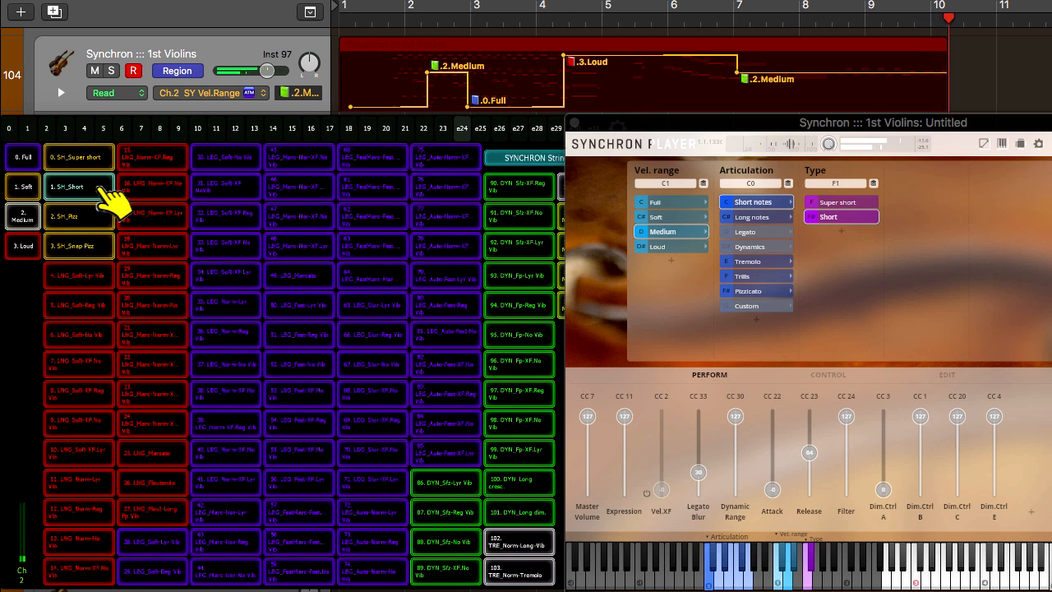
{"action": "left_click", "coordinate": [22, 156]}
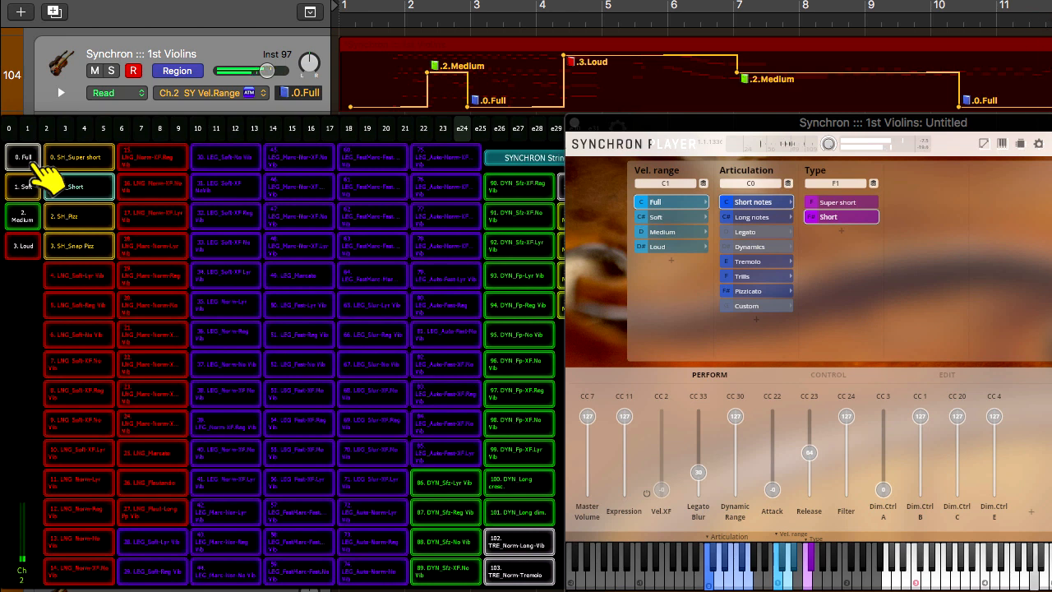
{"action": "left_click", "coordinate": [656, 246]}
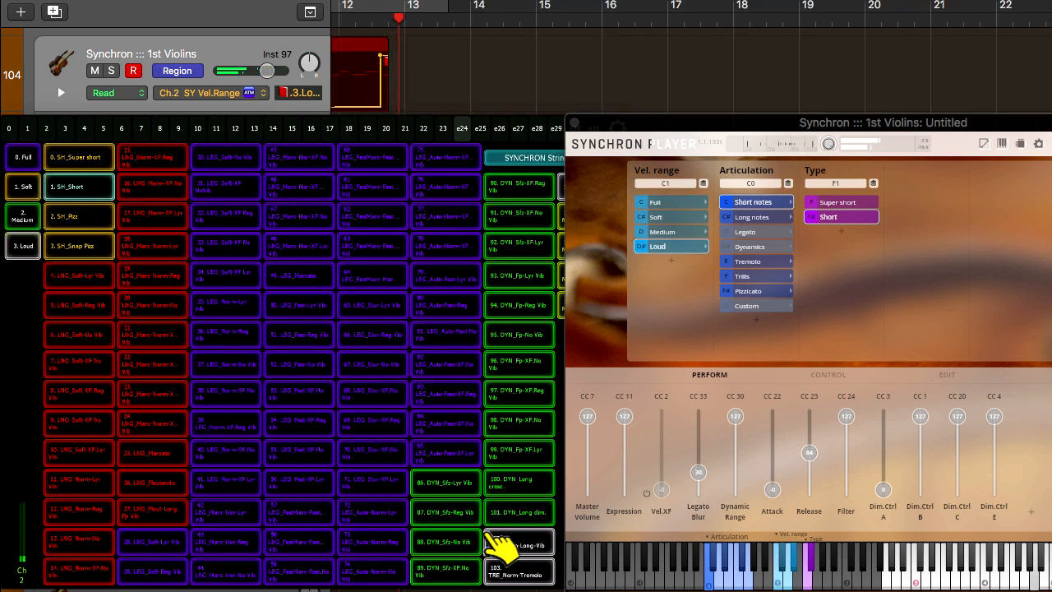
{"action": "left_click", "coordinate": [748, 260]}
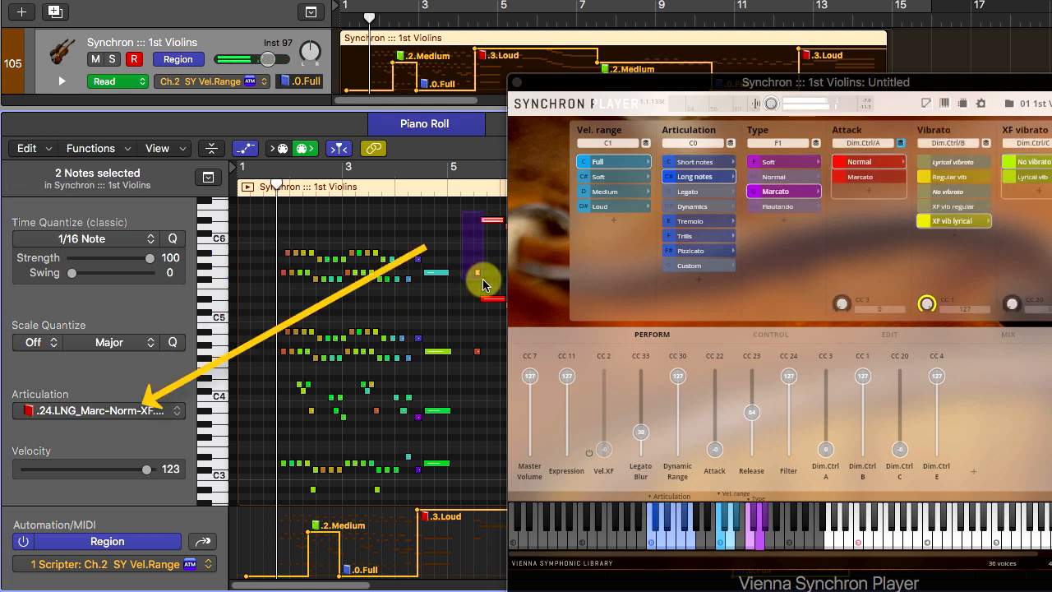
Step: Deselect the two notes and change the Medium velocity-range automation point to Soft
{"action": "left_click", "coordinate": [385, 215]}
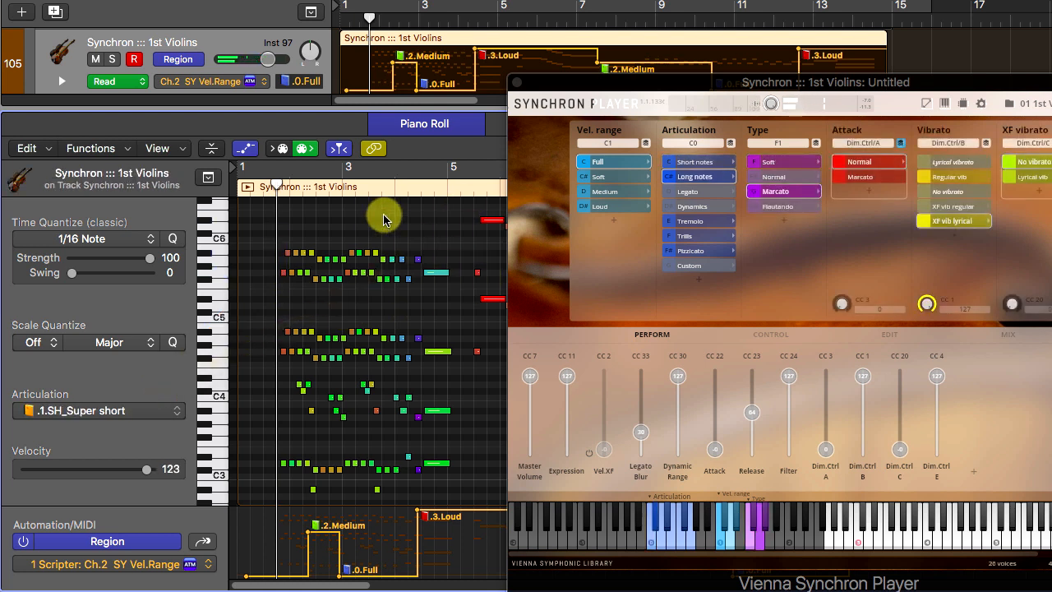
{"action": "left_click", "coordinate": [693, 161]}
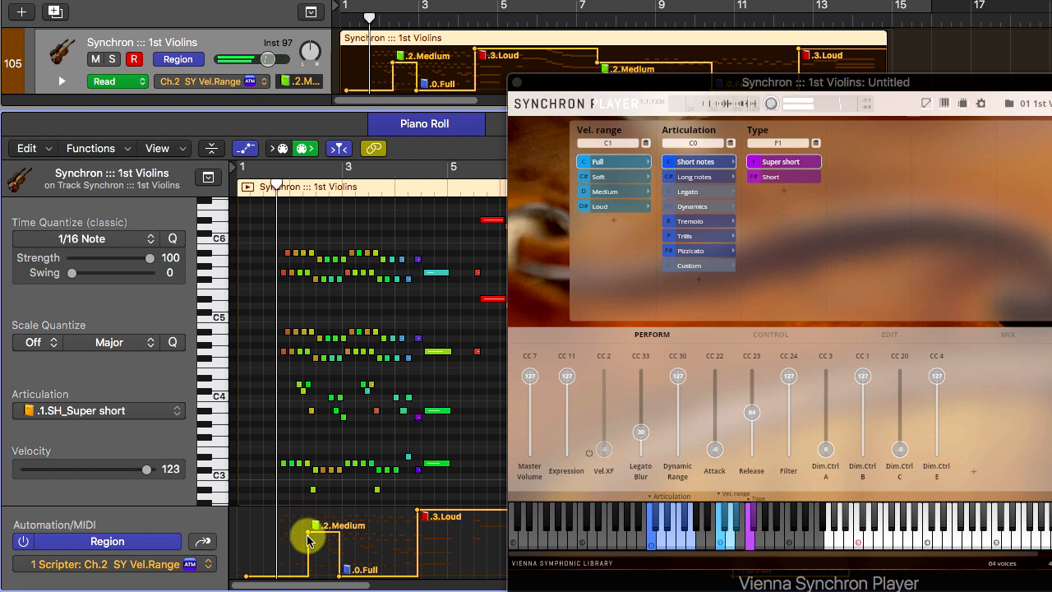
{"action": "left_click", "coordinate": [310, 554]}
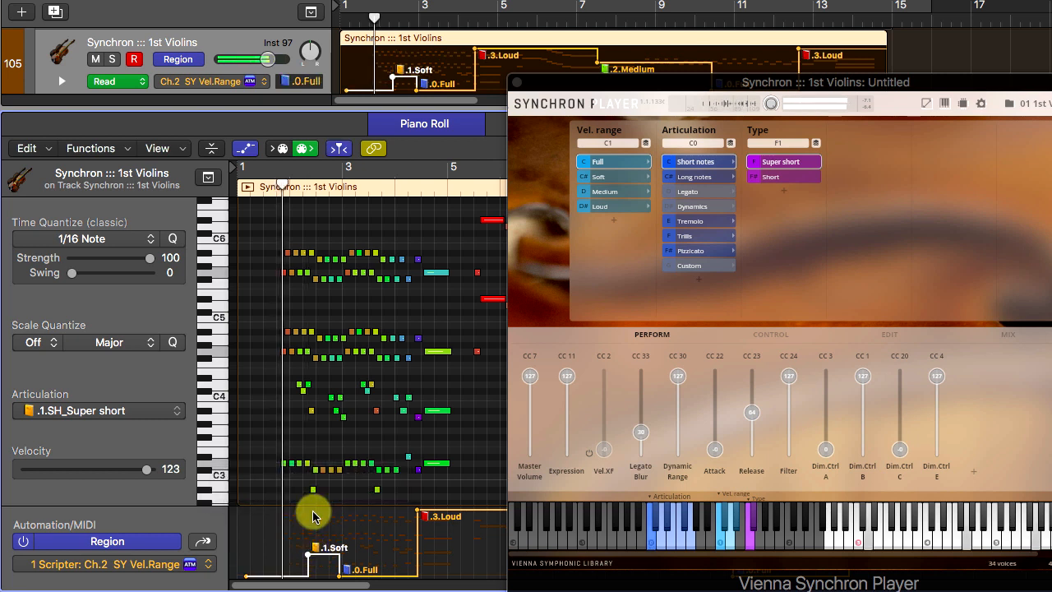
{"action": "left_click", "coordinate": [599, 176]}
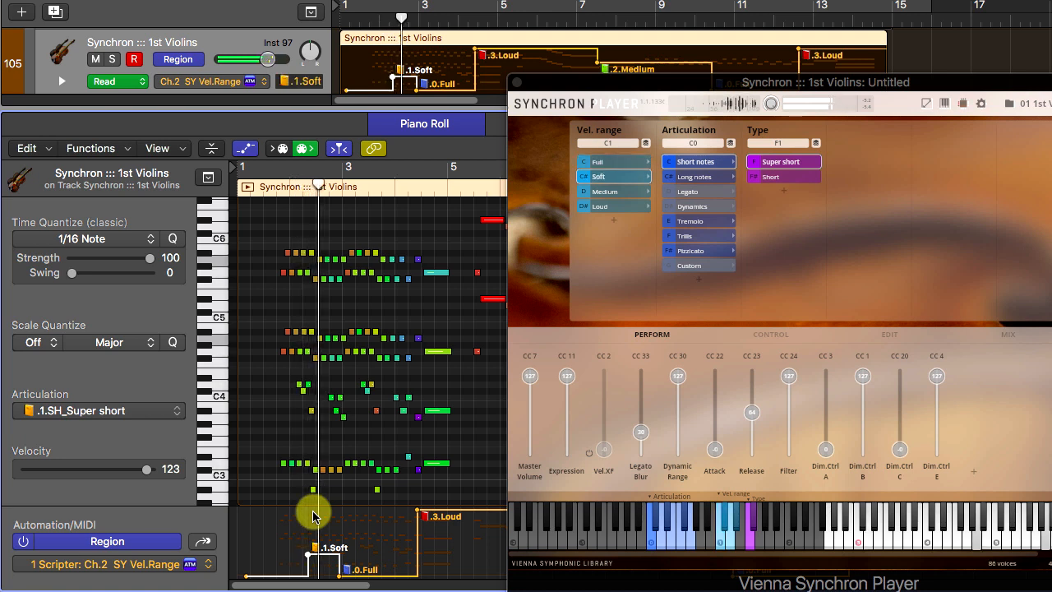